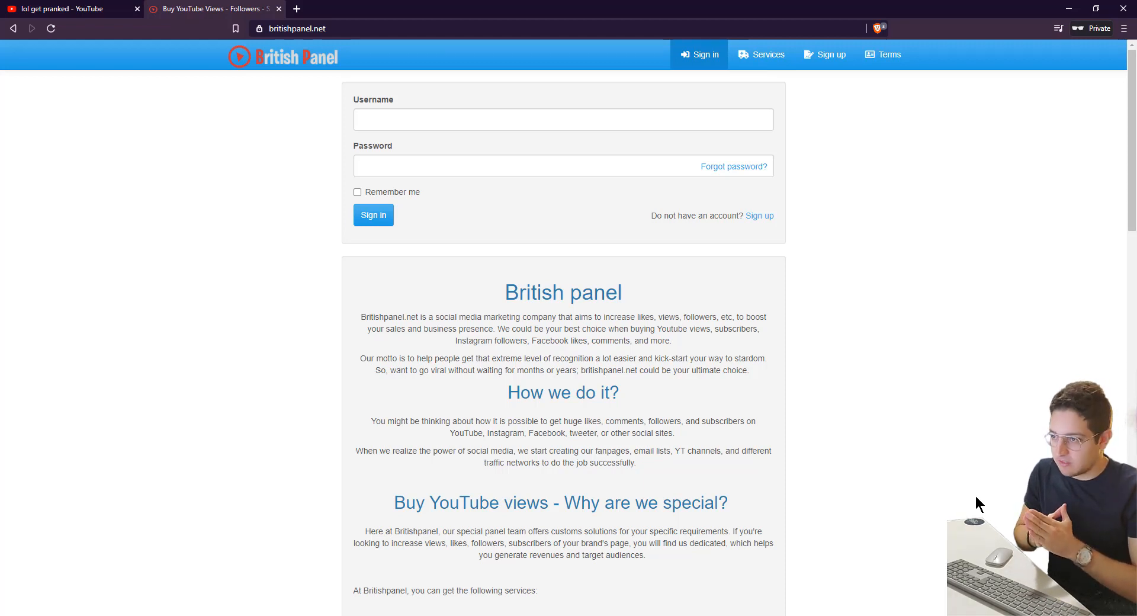
pyautogui.moveTo(708, 267)
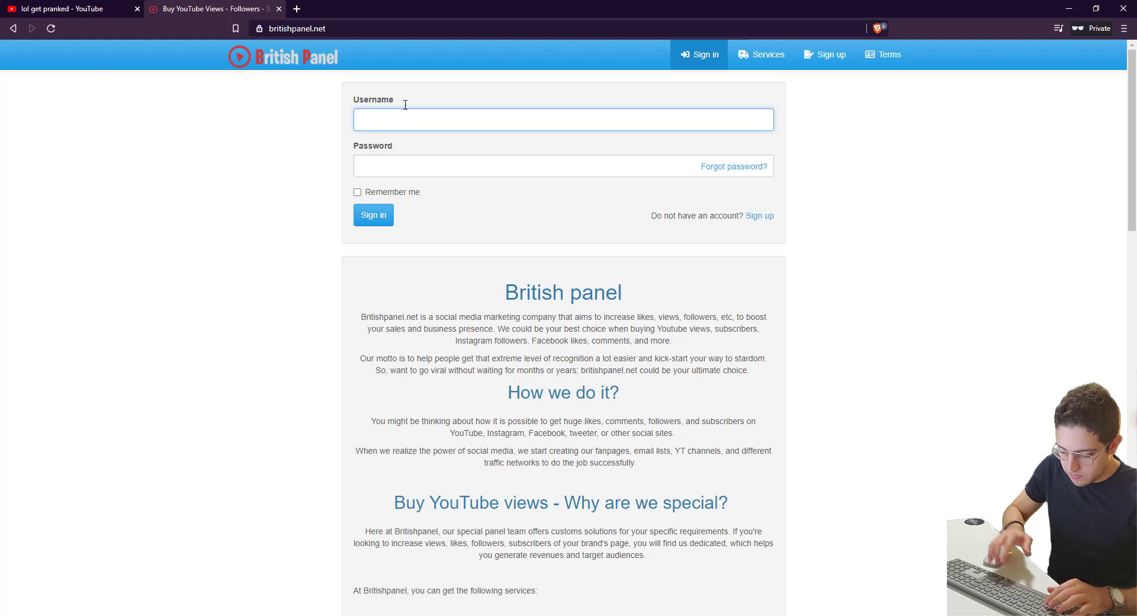
pyautogui.write('Highendjoe')
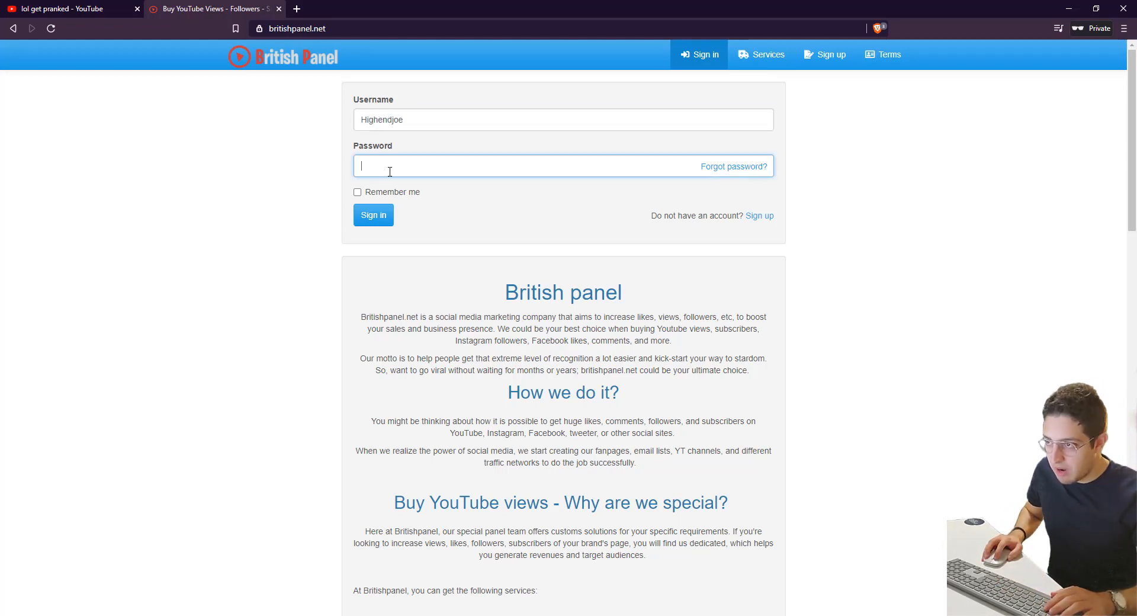
pyautogui.moveTo(459, 167)
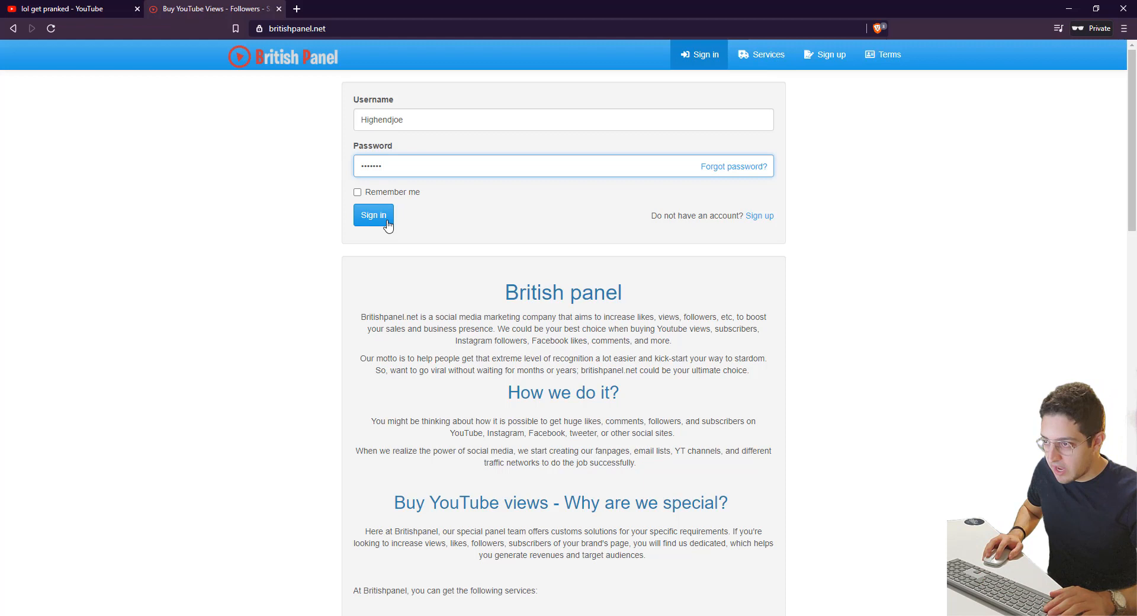
pyautogui.click(373, 214)
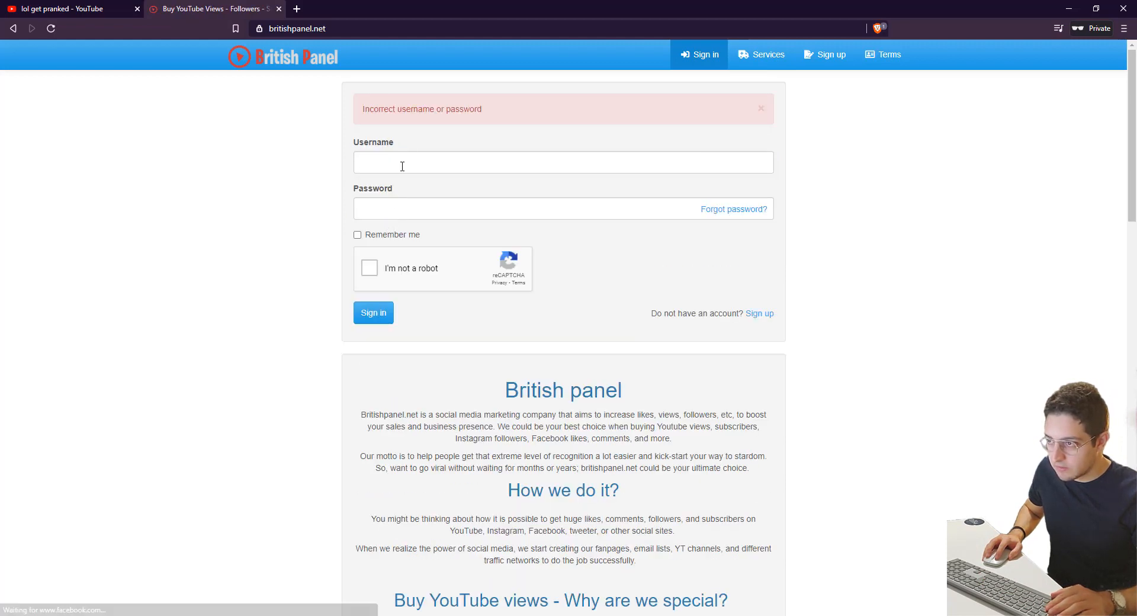
# - Re-enter the credentials, pass the bicycle image robot check, and sign in to the new order form with $10.00 balance
pyautogui.write('highendjoe')
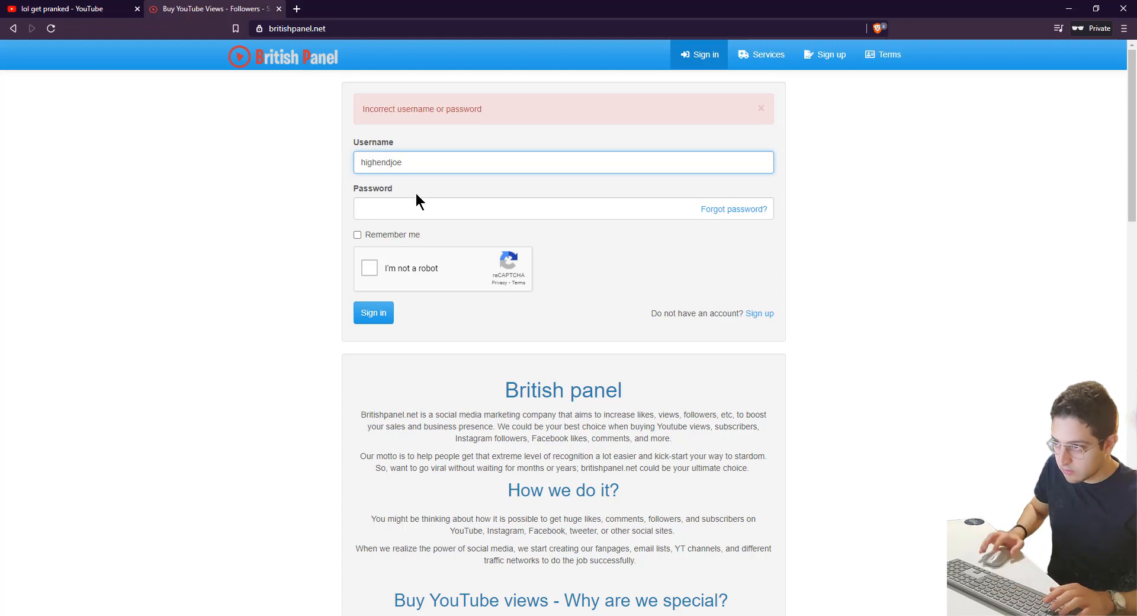
pyautogui.write('•••')
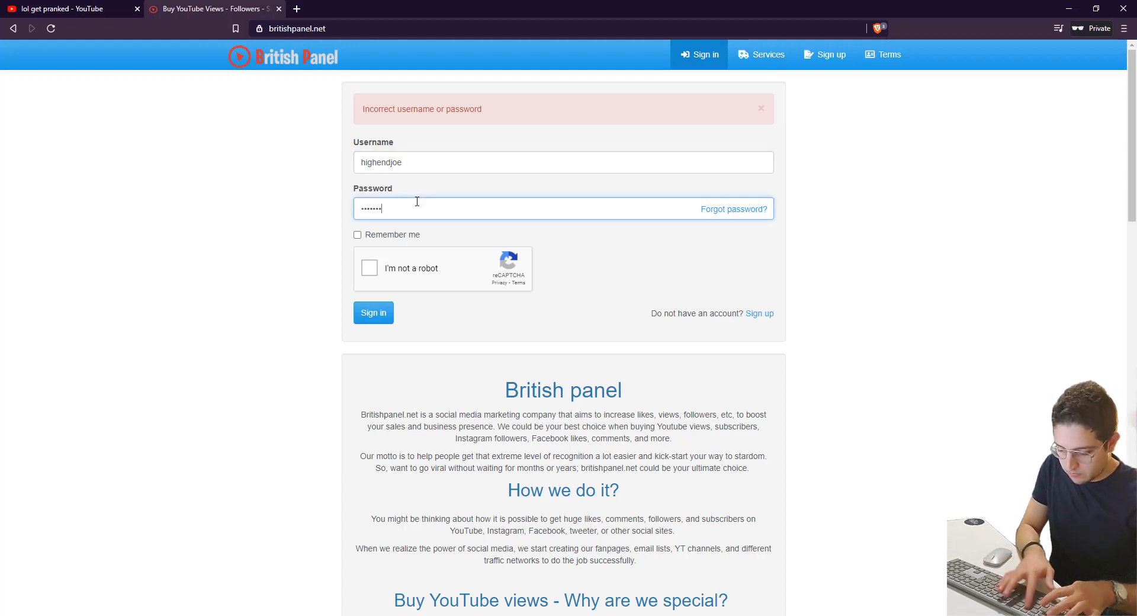
pyautogui.click(368, 268)
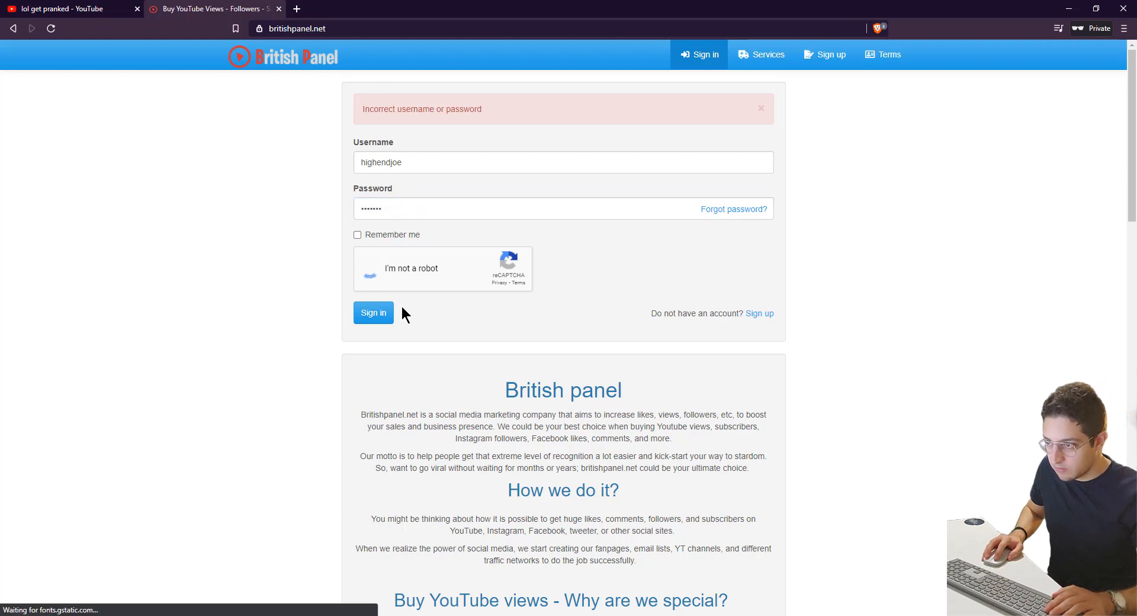
pyautogui.click(370, 276)
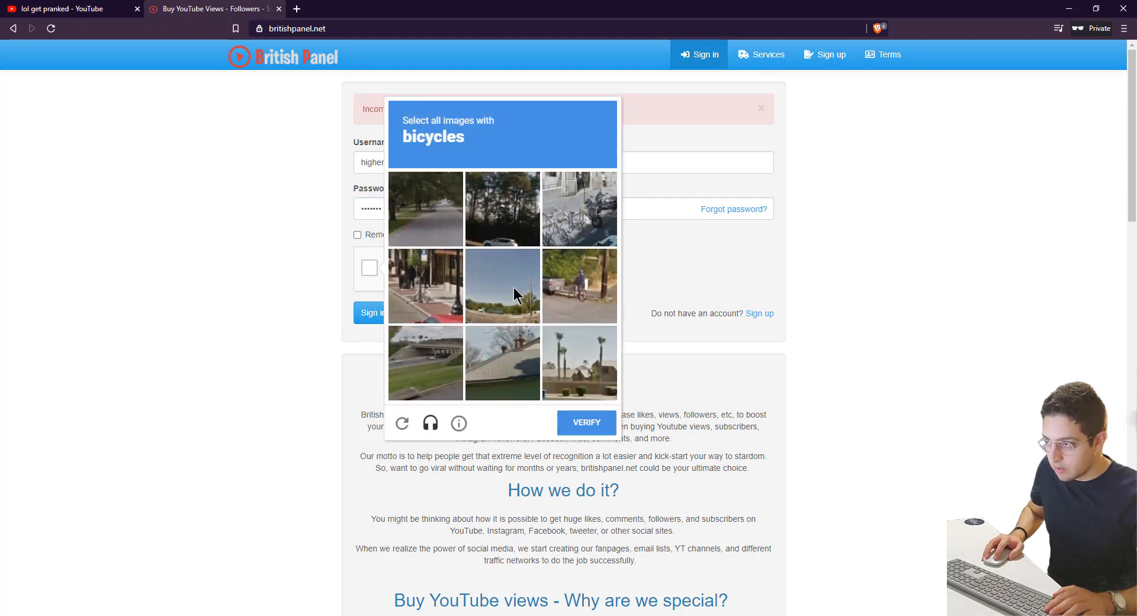
pyautogui.moveTo(533, 275)
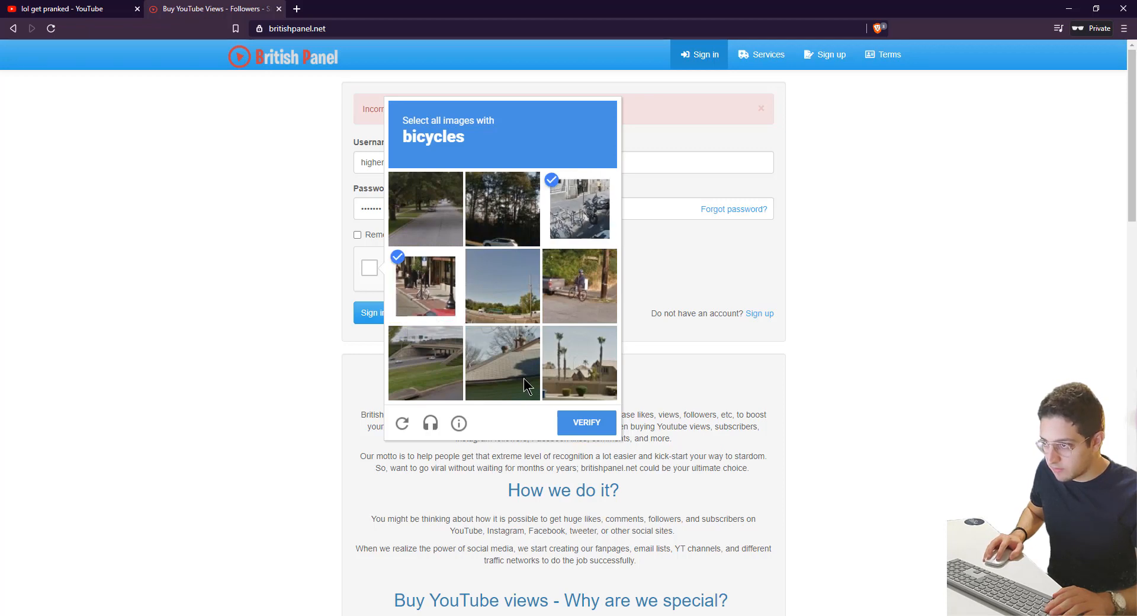
pyautogui.click(580, 285)
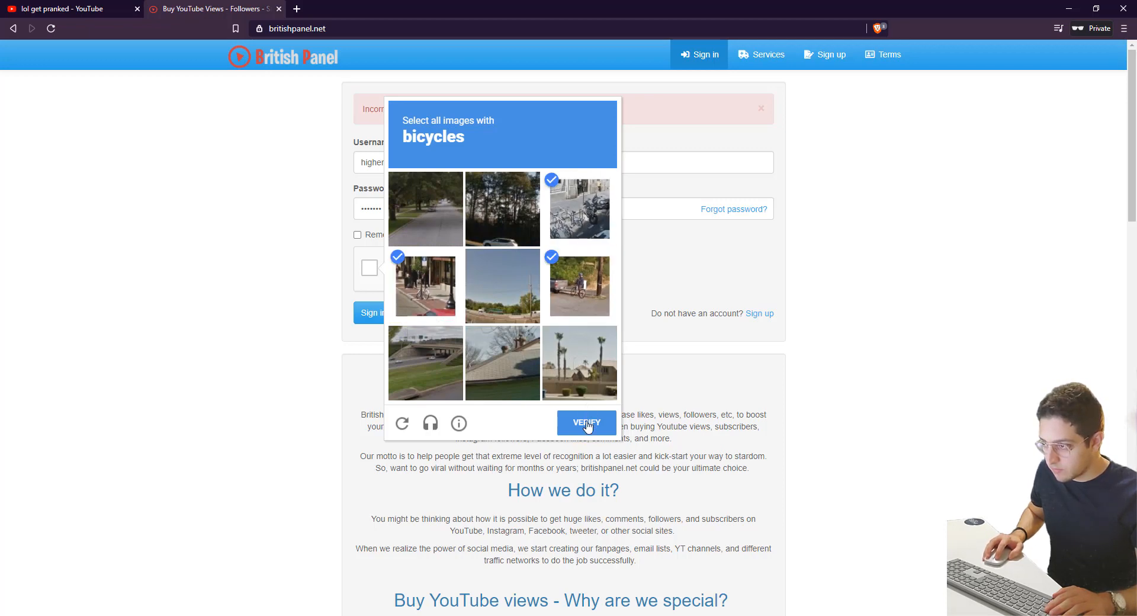
pyautogui.click(586, 423)
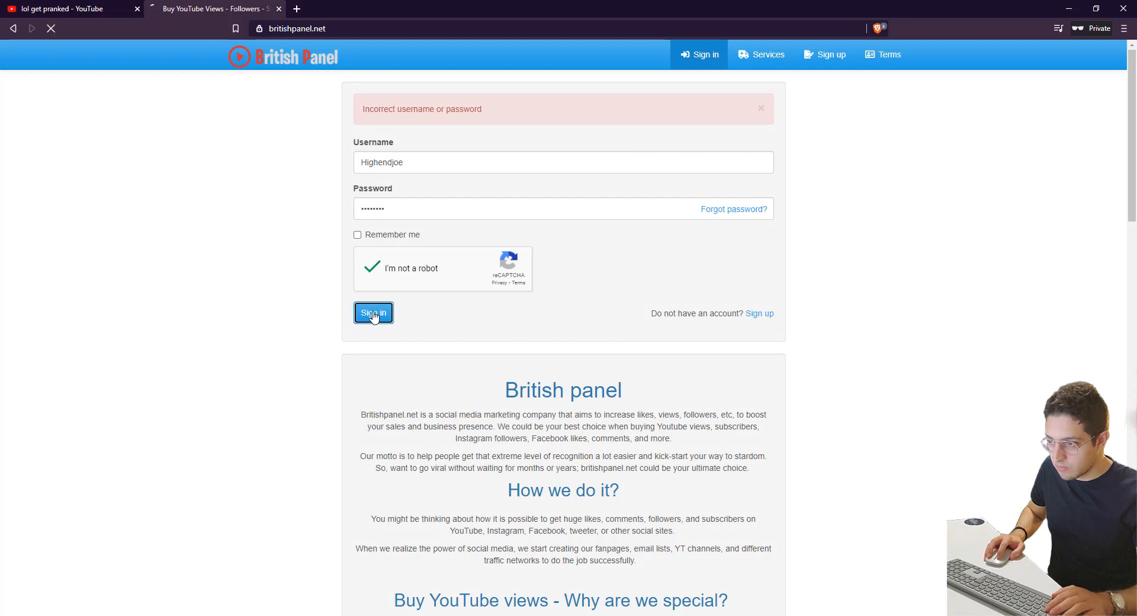
pyautogui.click(373, 312)
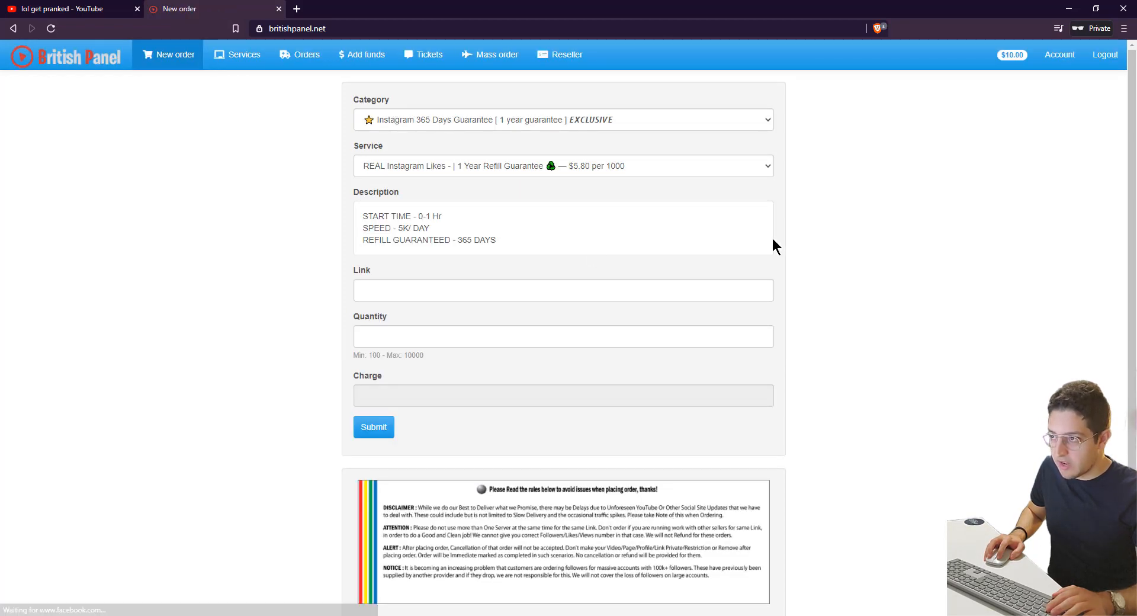
pyautogui.moveTo(790, 245)
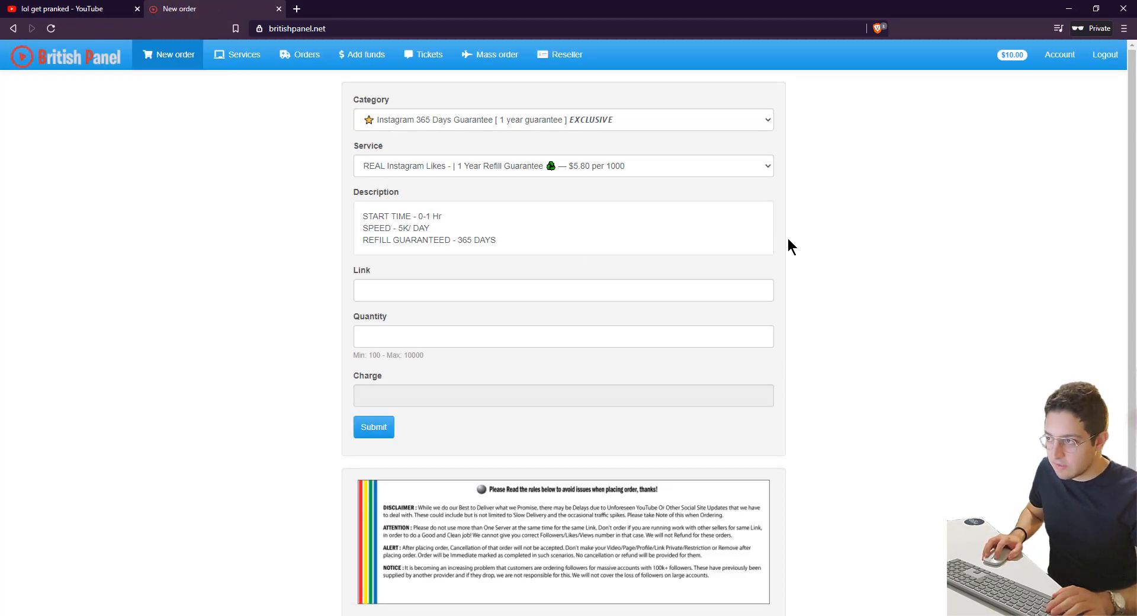
pyautogui.moveTo(798, 241)
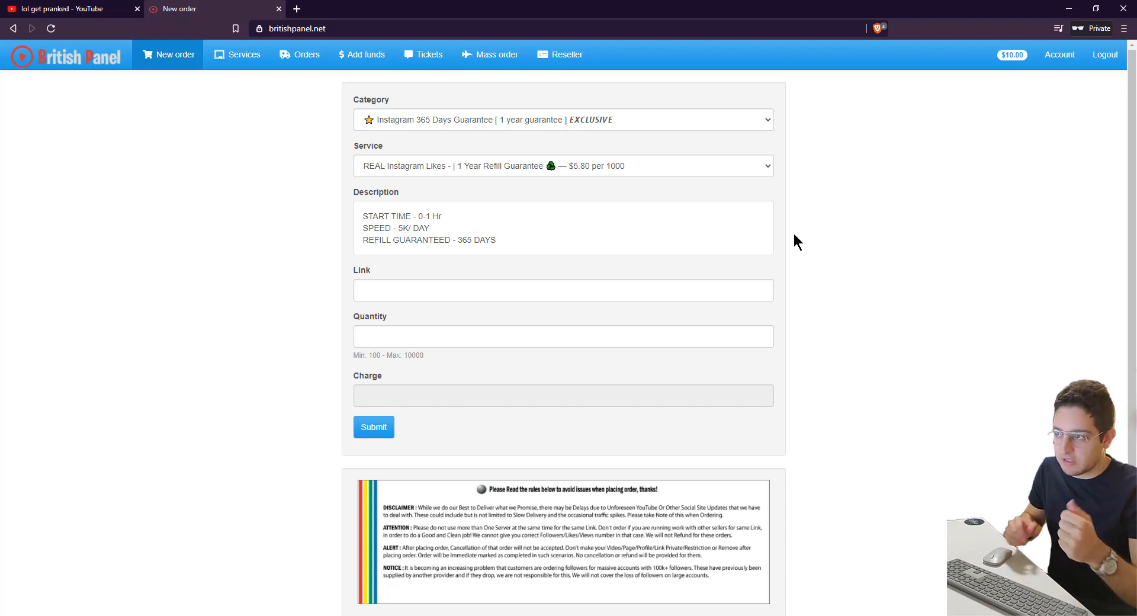
# - Choose the YouTube views category and keep the cheapest $1.55 per 1000 views service
pyautogui.click(562, 120)
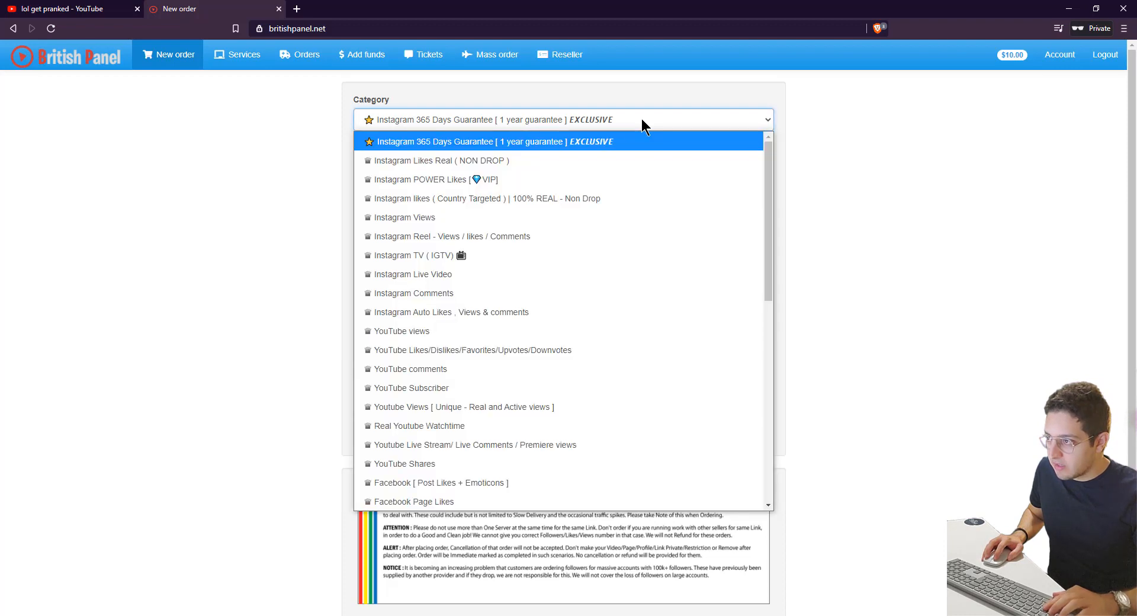
pyautogui.moveTo(622, 124)
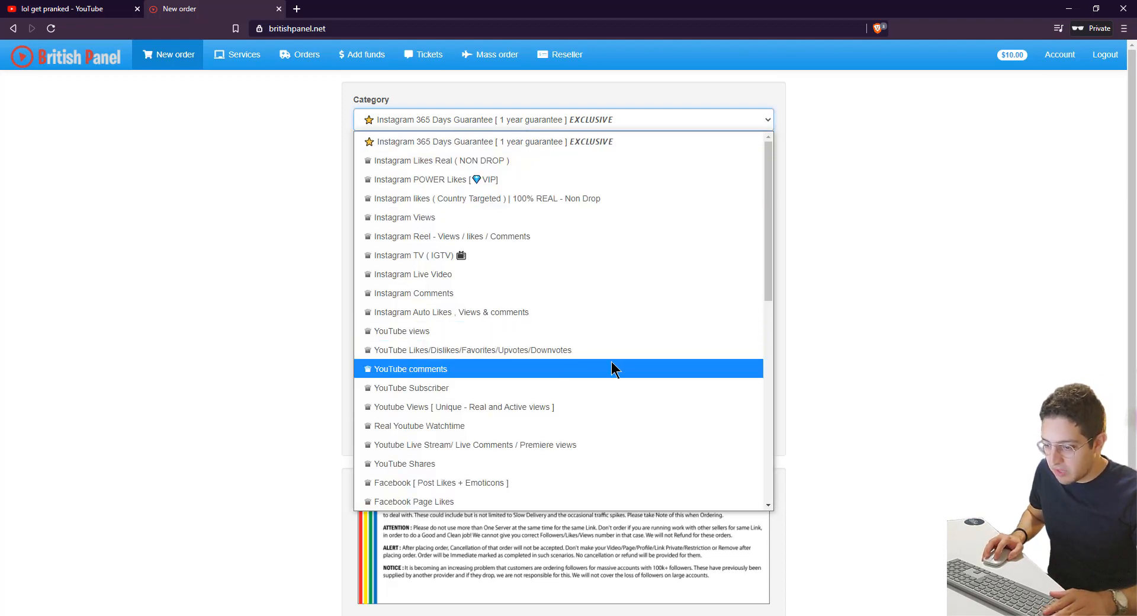
pyautogui.click(401, 331)
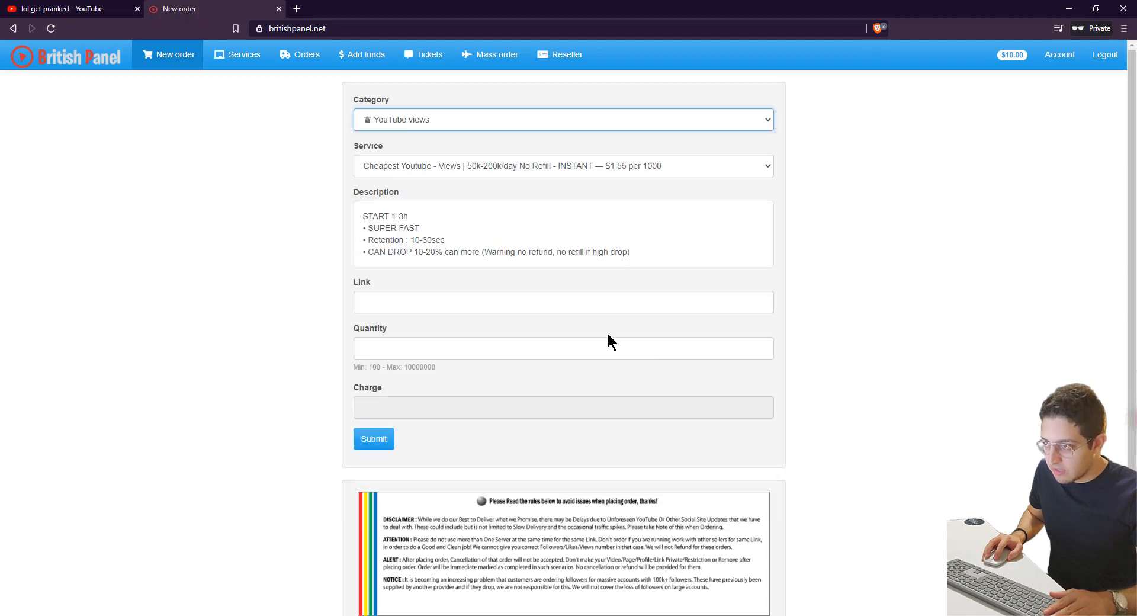
pyautogui.click(562, 165)
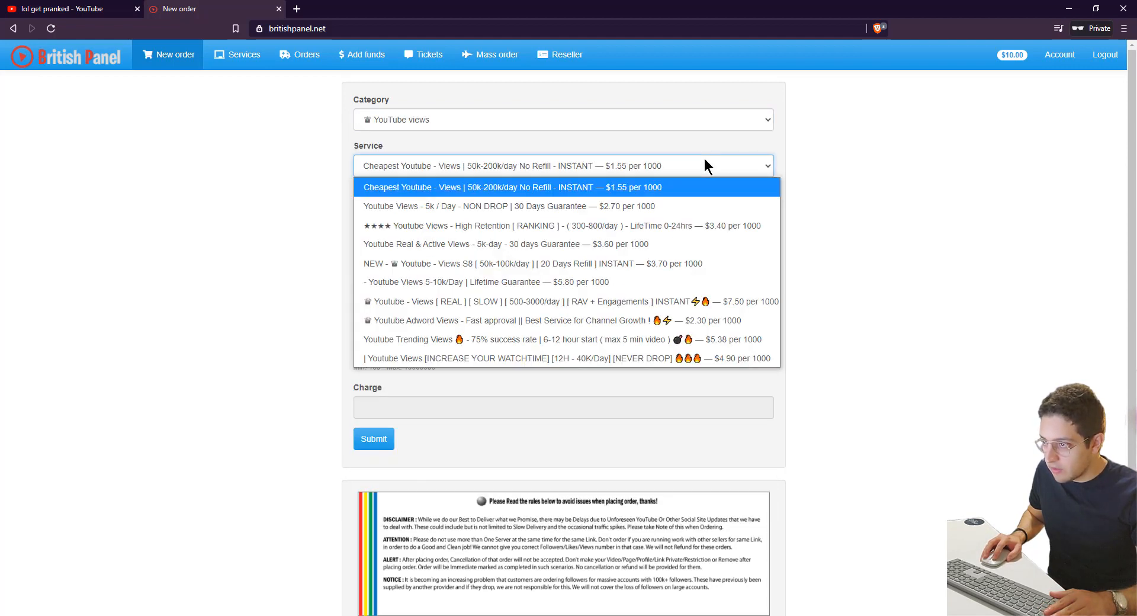
pyautogui.moveTo(682, 195)
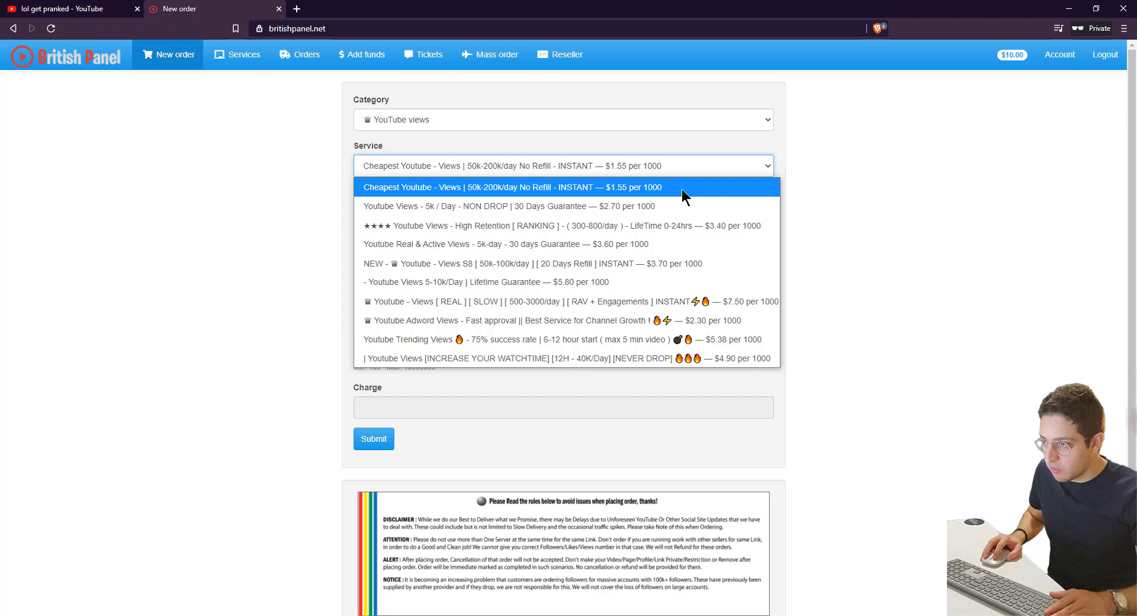
pyautogui.click(512, 186)
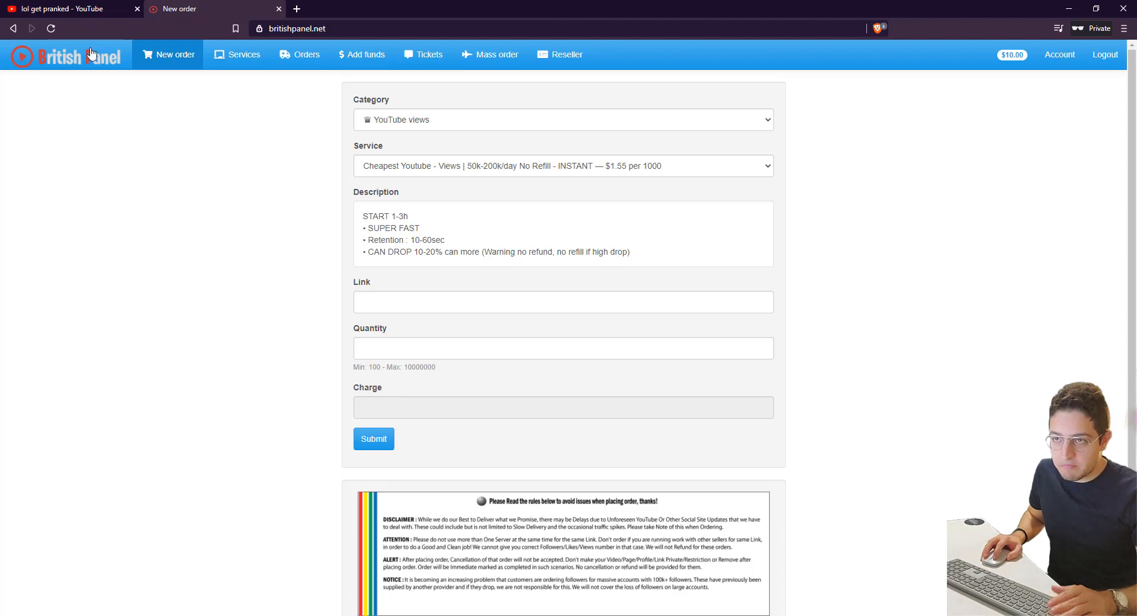
# - On YouTube, accept the cookie notice and copy the lol get pranked video's URL
pyautogui.click(65, 9)
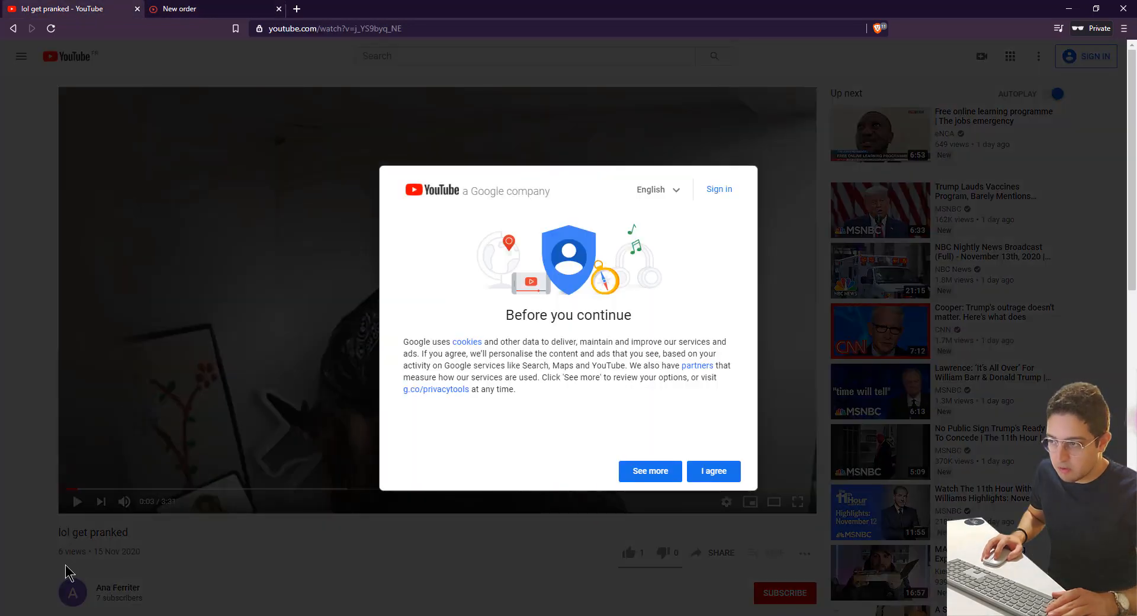
pyautogui.click(713, 472)
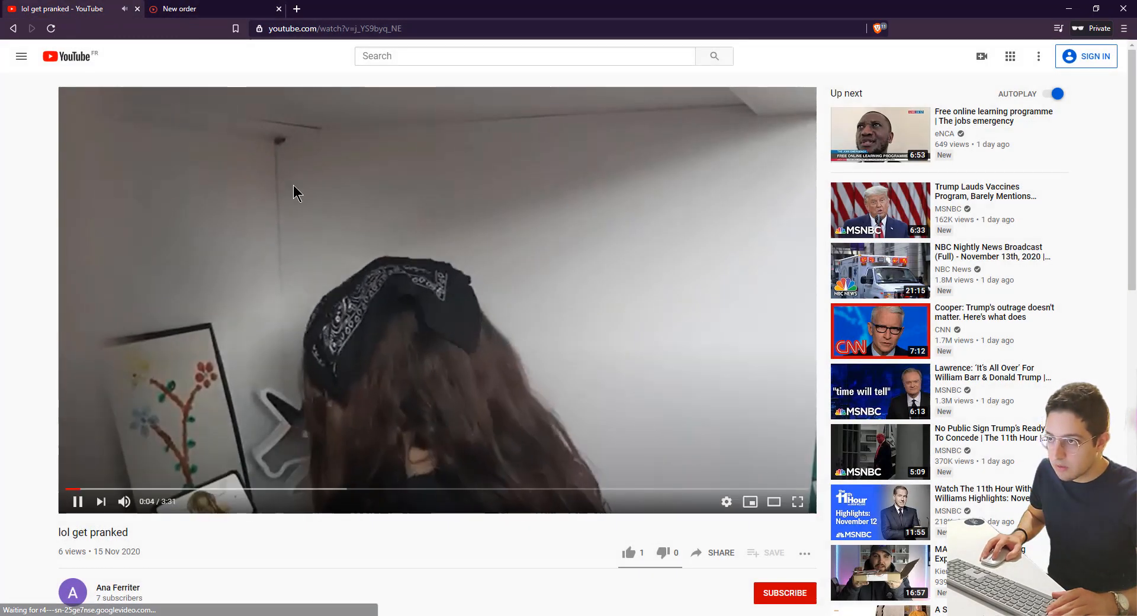
pyautogui.rightClick(334, 29)
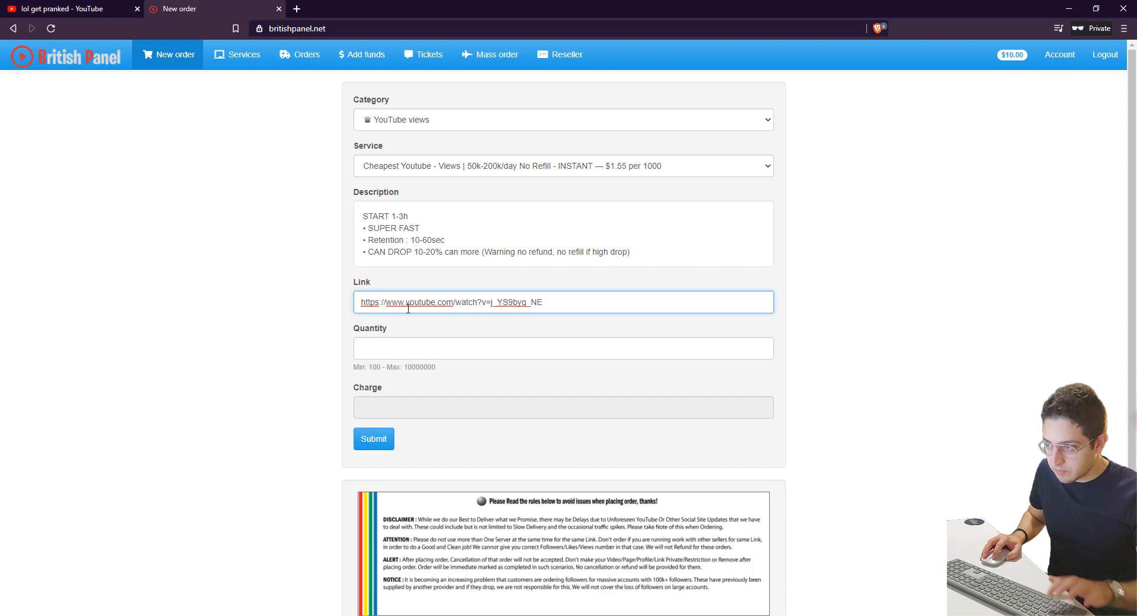
# - Enter quantity 1000 and submit, receiving order 625 for 1000 views at $1.55 with $8.45 left
pyautogui.click(562, 347)
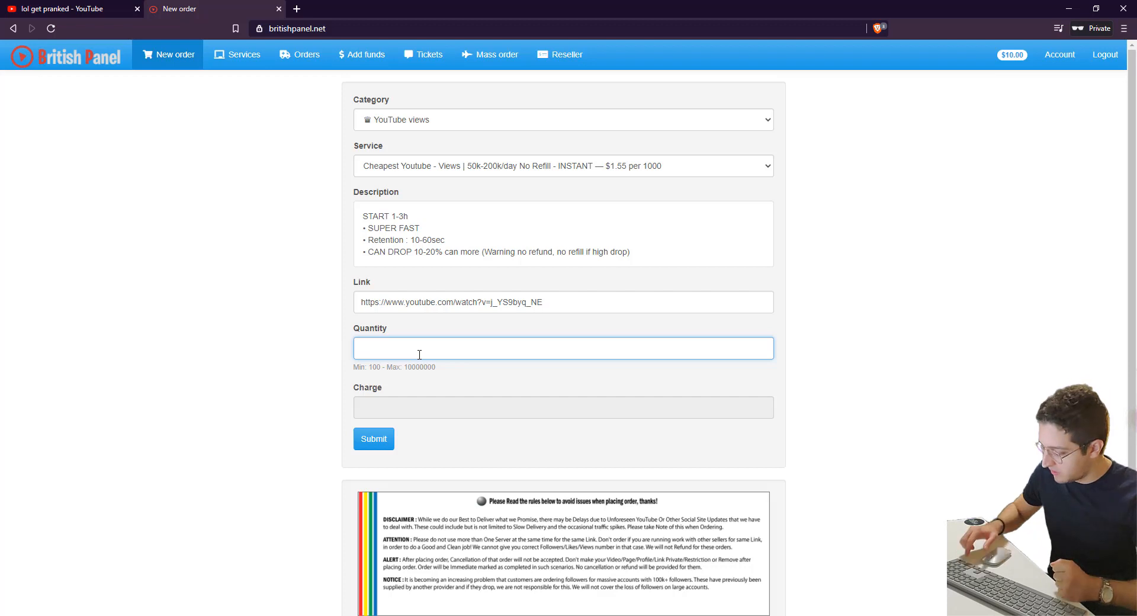
pyautogui.write('1000')
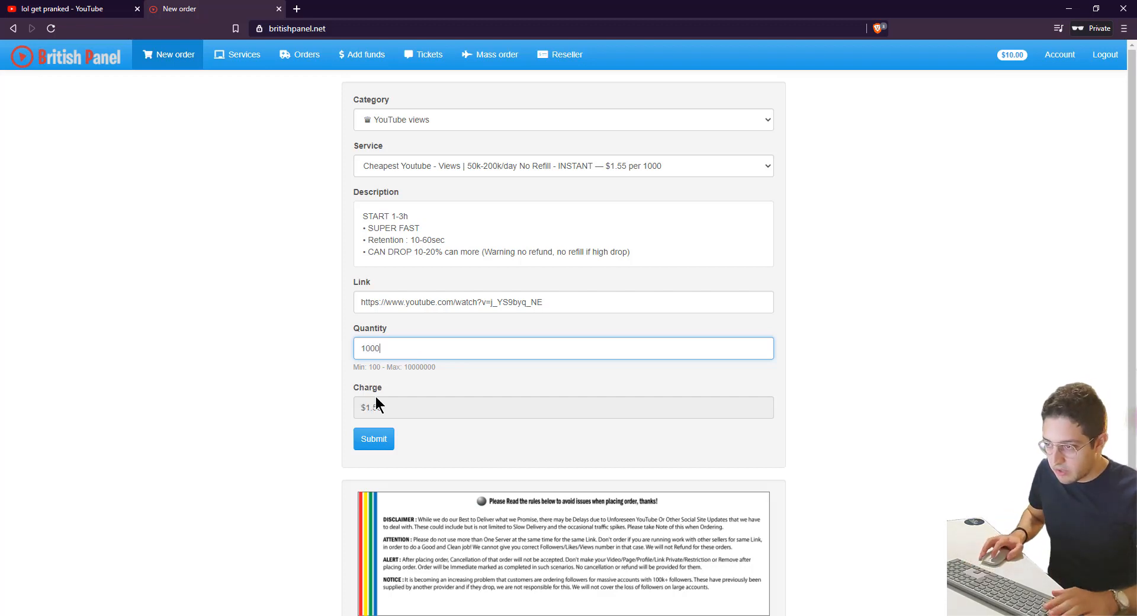
pyautogui.scroll(-3)
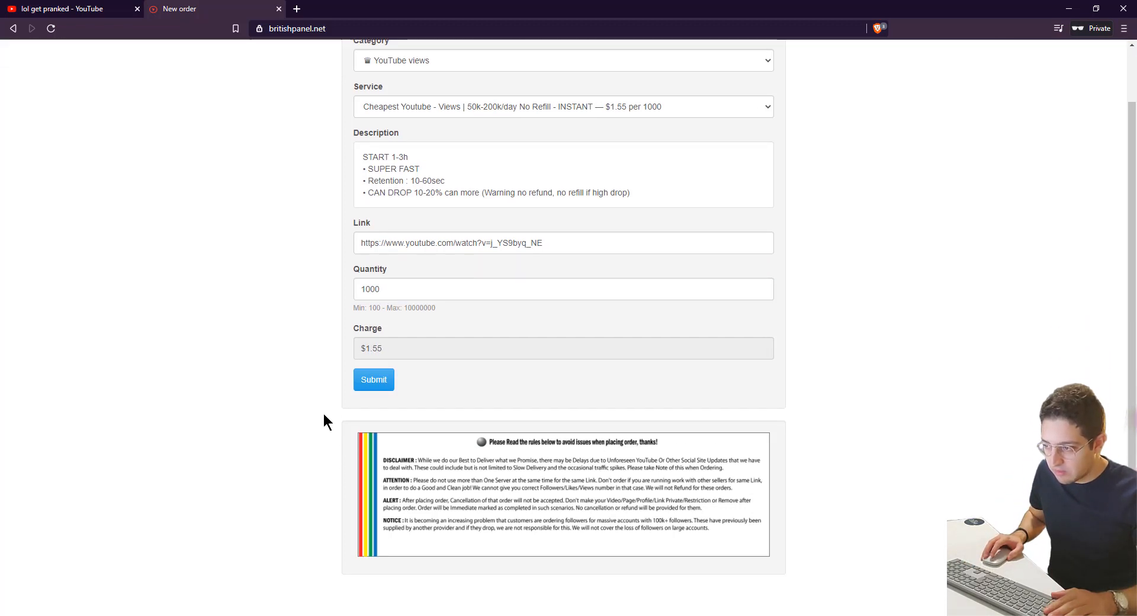
pyautogui.moveTo(493, 479)
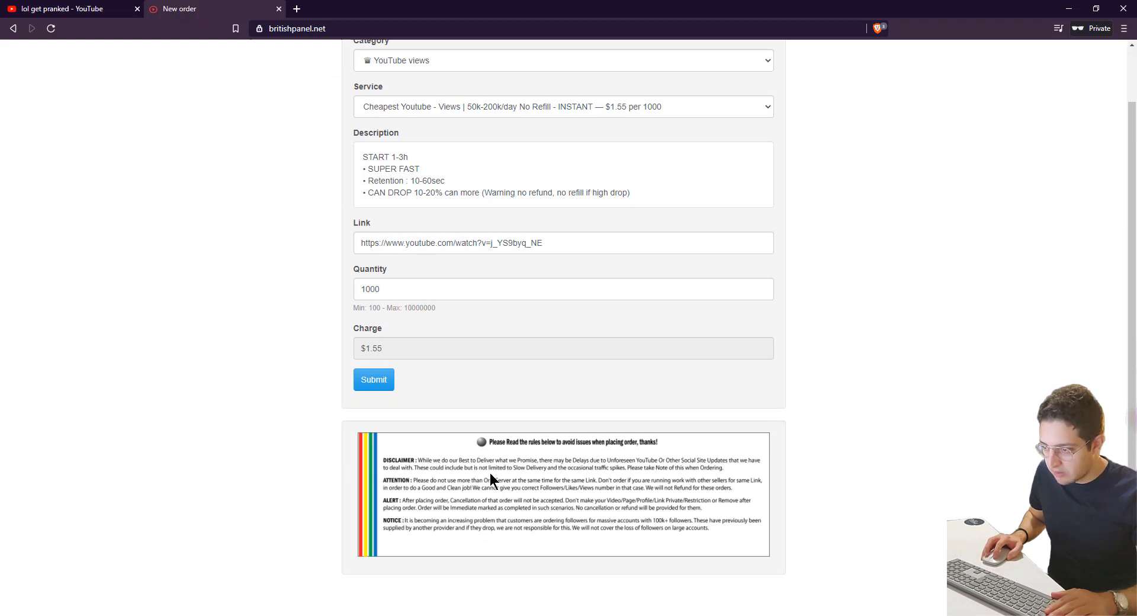
pyautogui.scroll(3)
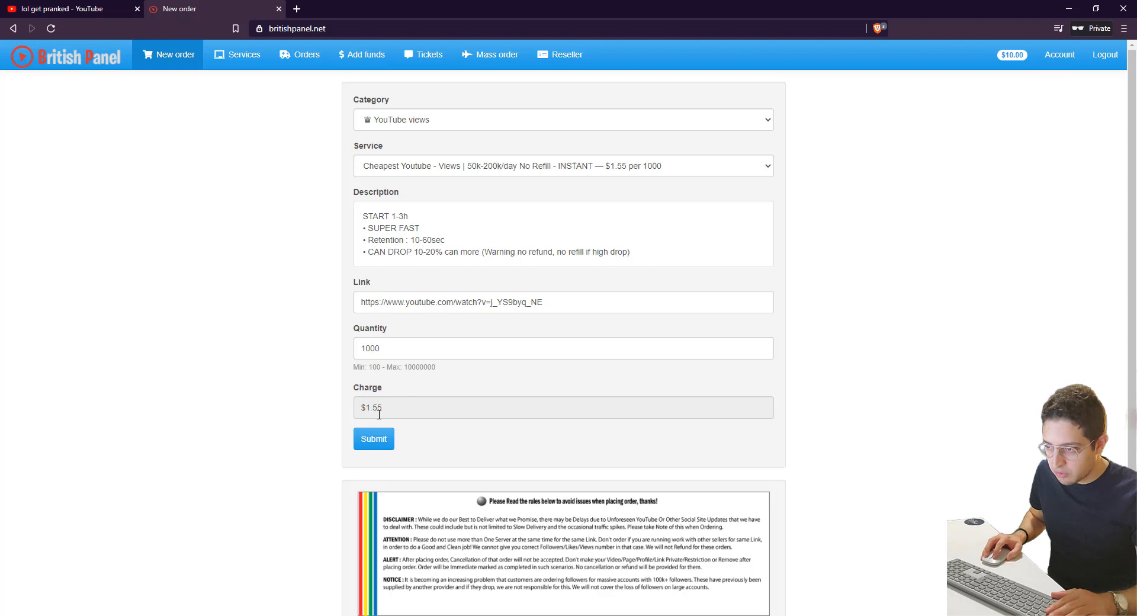
pyautogui.moveTo(384, 438)
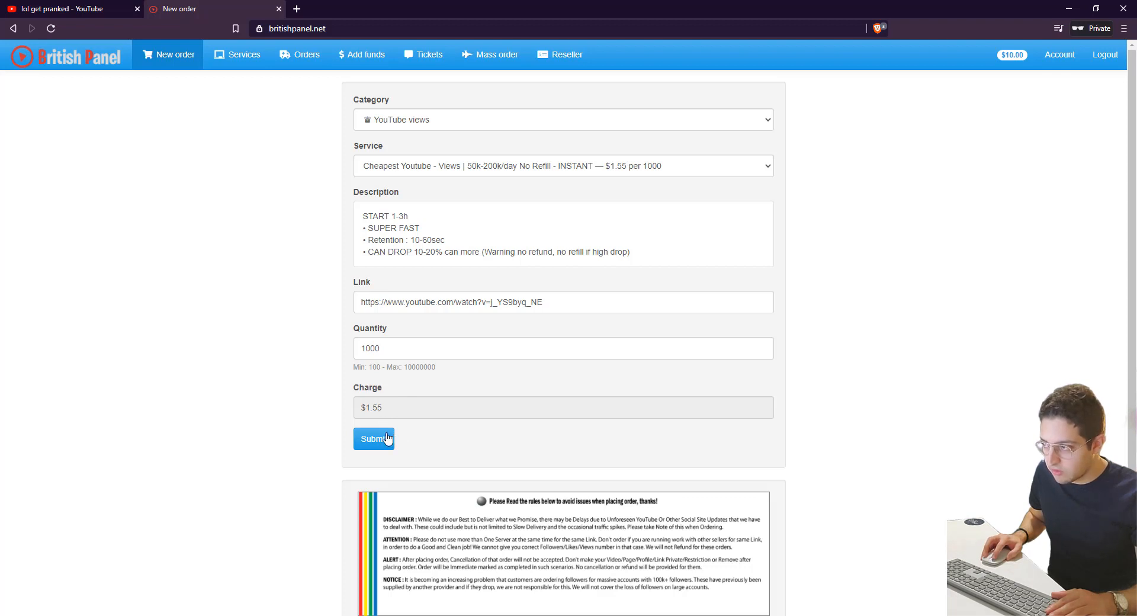
pyautogui.click(373, 438)
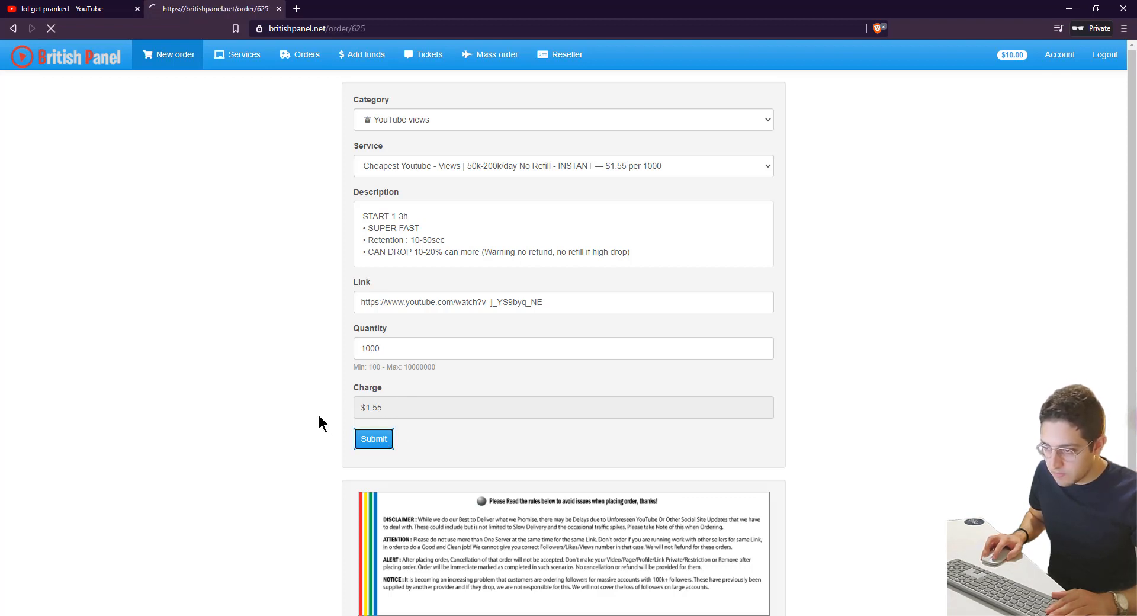
pyautogui.click(373, 439)
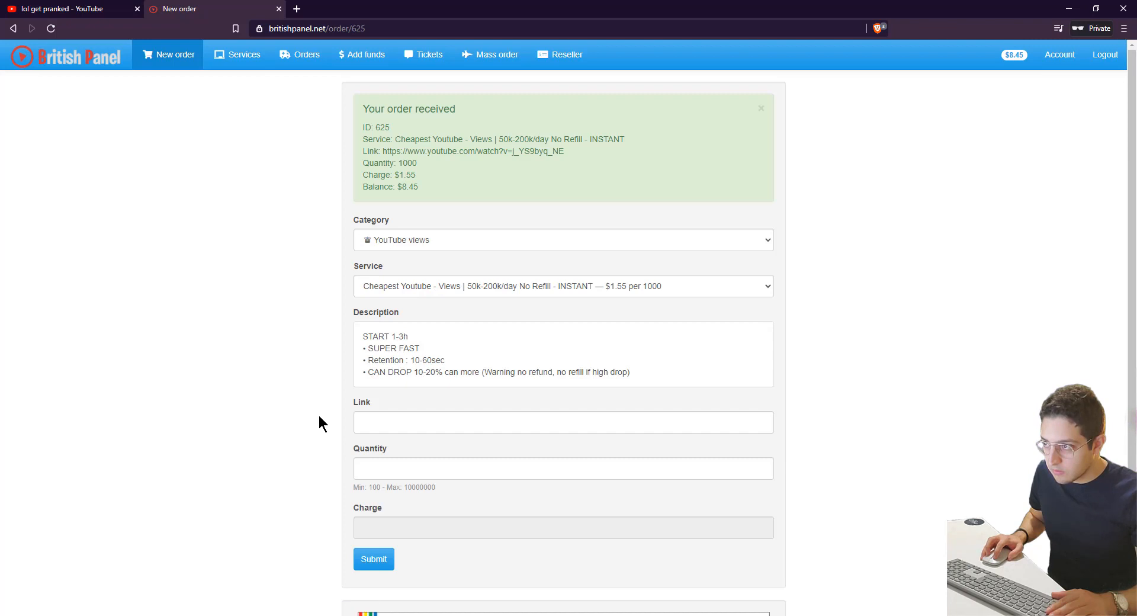
pyautogui.moveTo(360, 118)
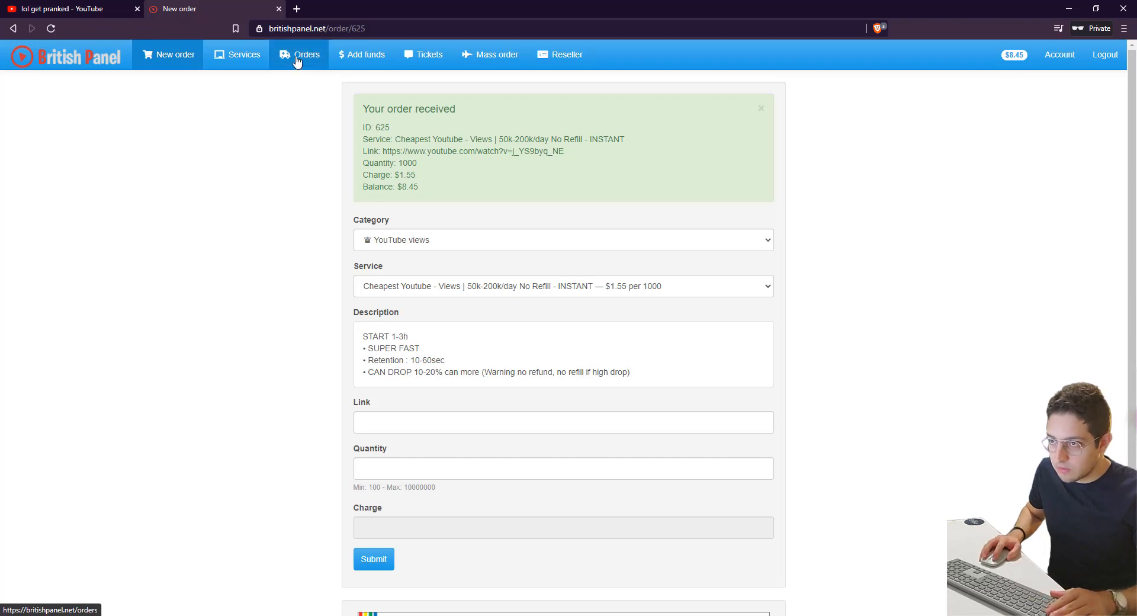
# - Check the orders list showing views order 625 Pending with 1000 remaining, then return to New order
pyautogui.click(299, 54)
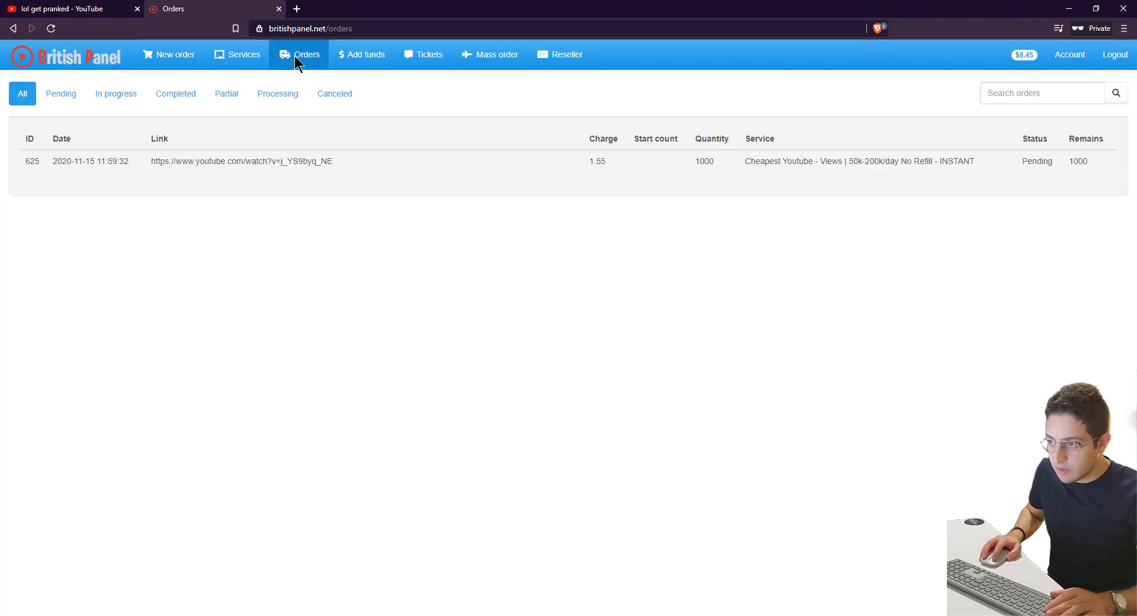
pyautogui.moveTo(388, 221)
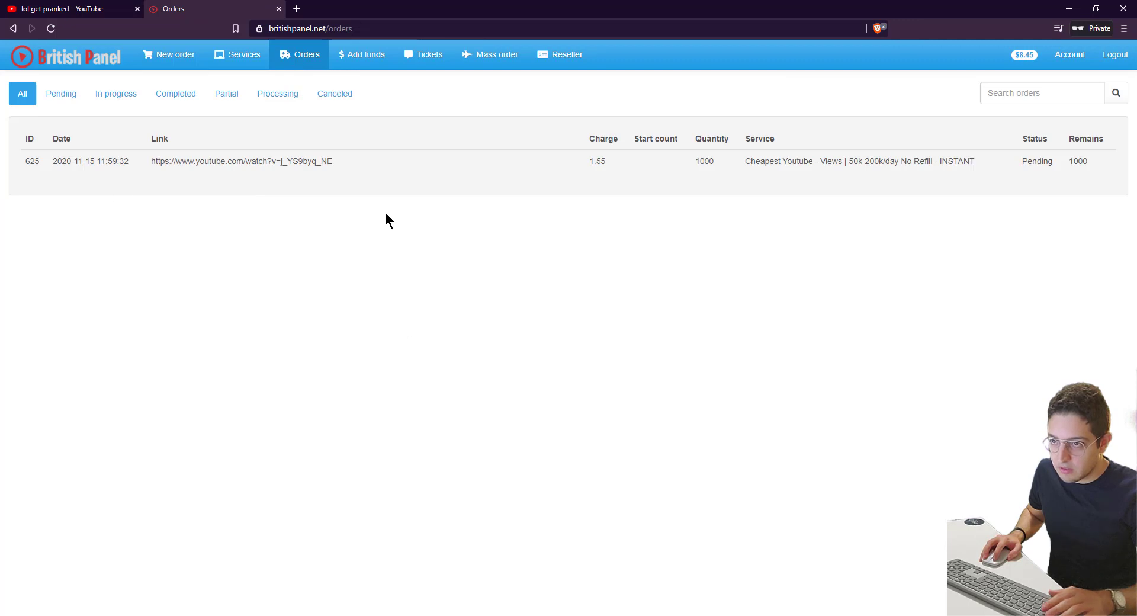
pyautogui.moveTo(164, 181)
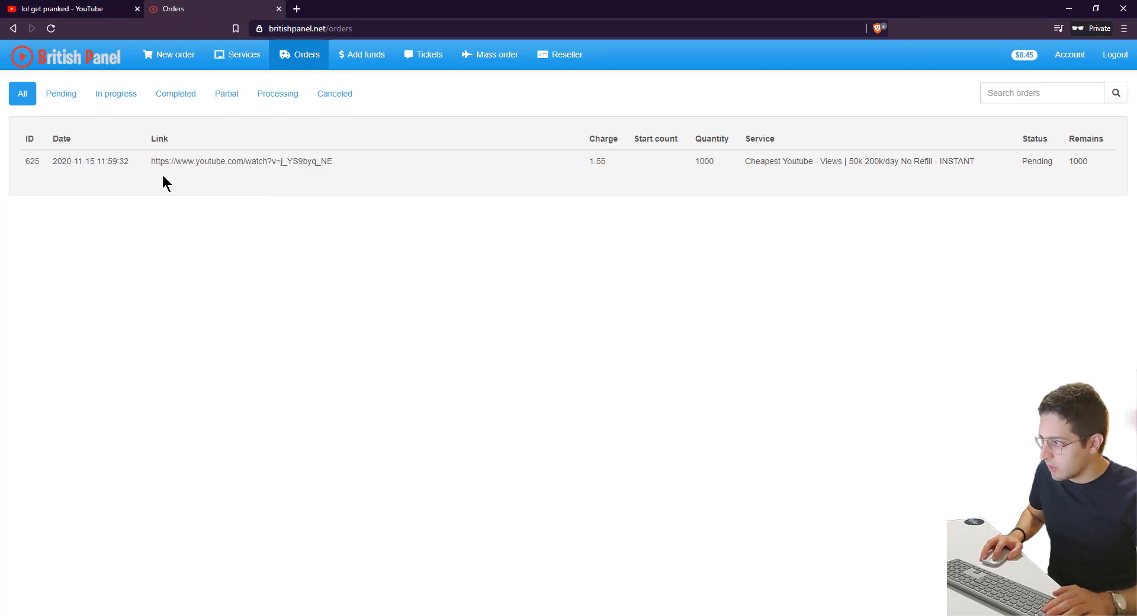
pyautogui.moveTo(122, 184)
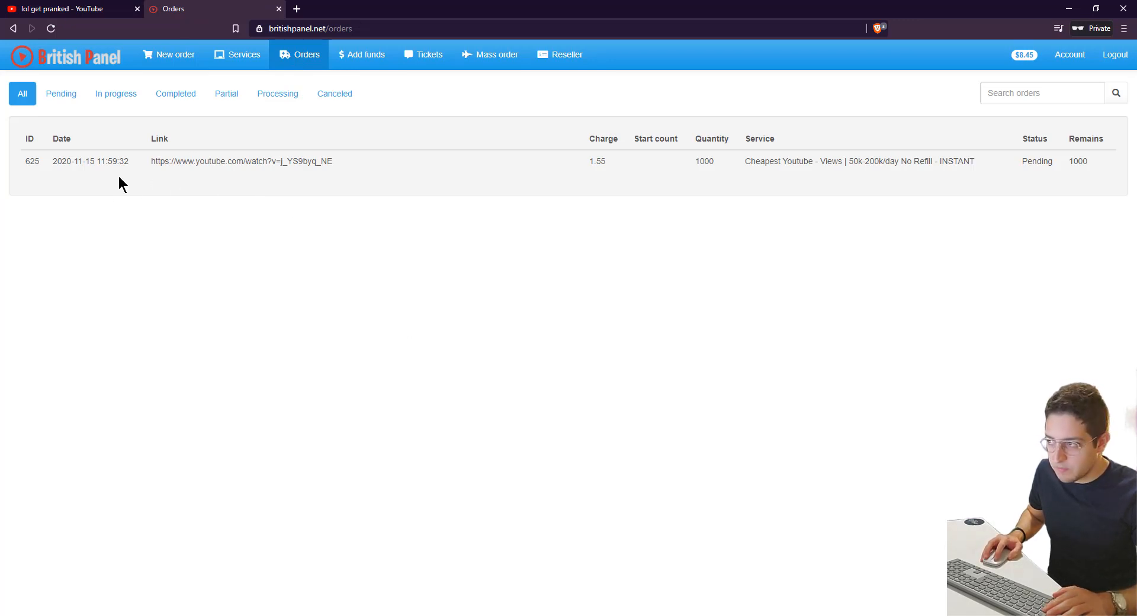
pyautogui.moveTo(757, 177)
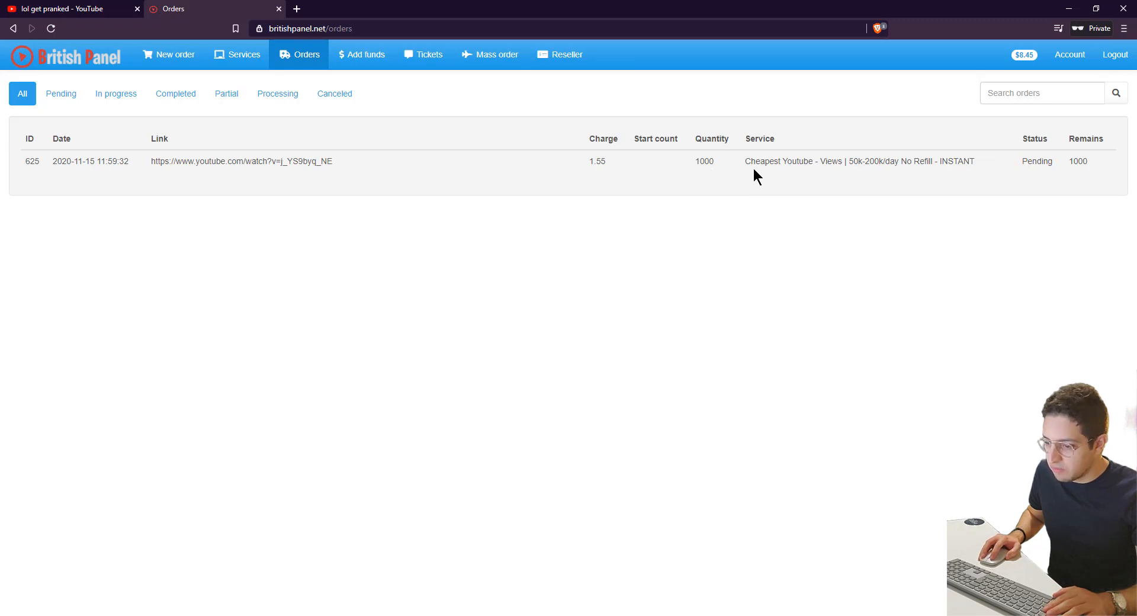
pyautogui.click(174, 55)
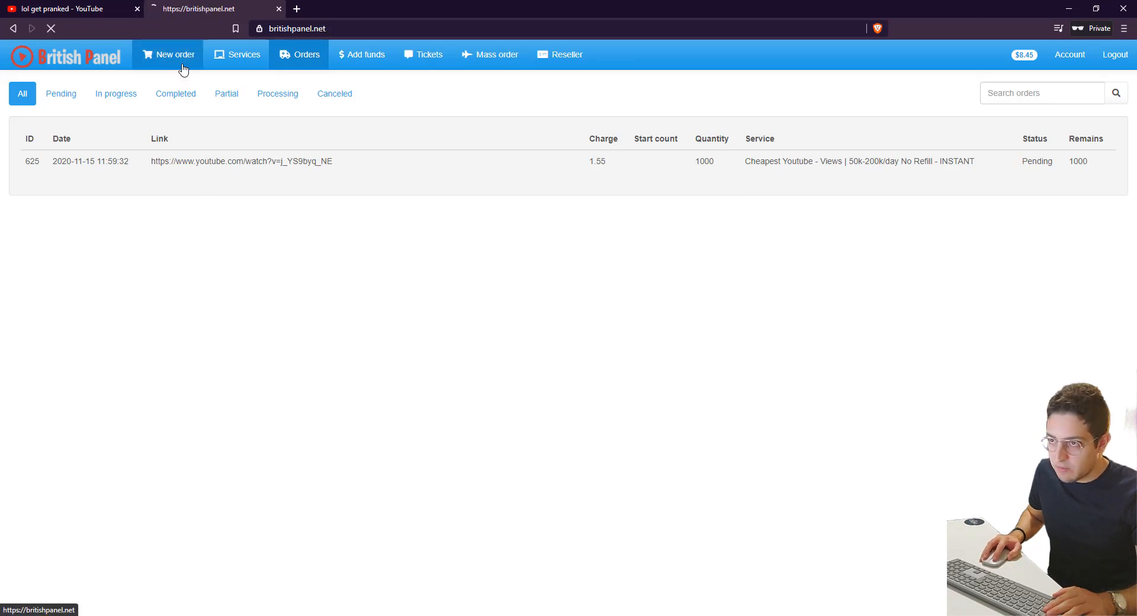
# - Set the new order to YouTube Likes with the New youtube Likes NON DROP service
pyautogui.click(174, 53)
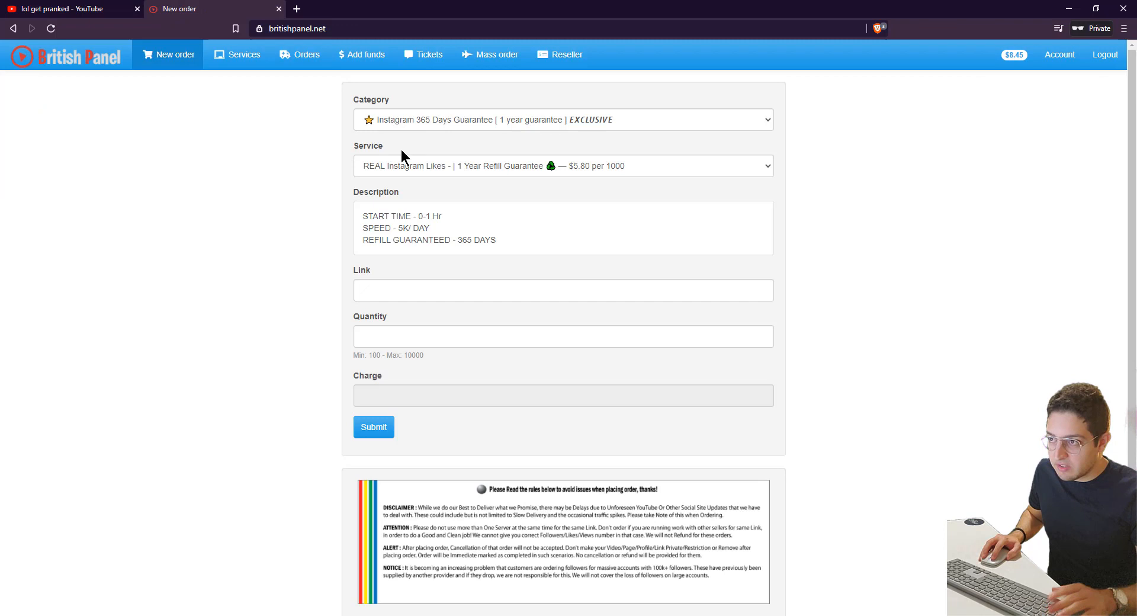
pyautogui.moveTo(667, 127)
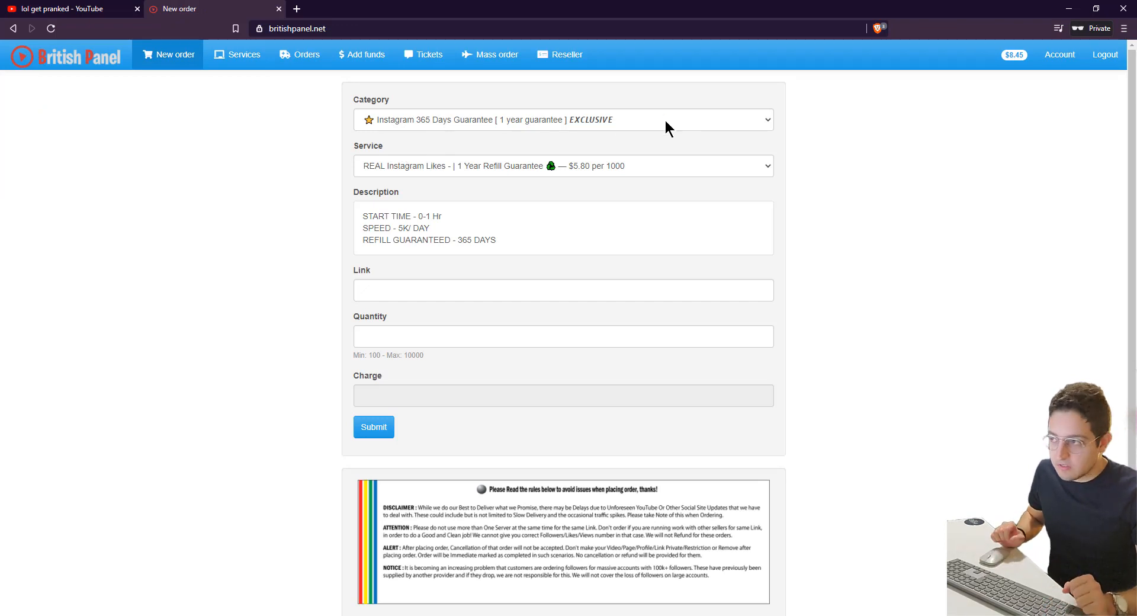
pyautogui.click(562, 119)
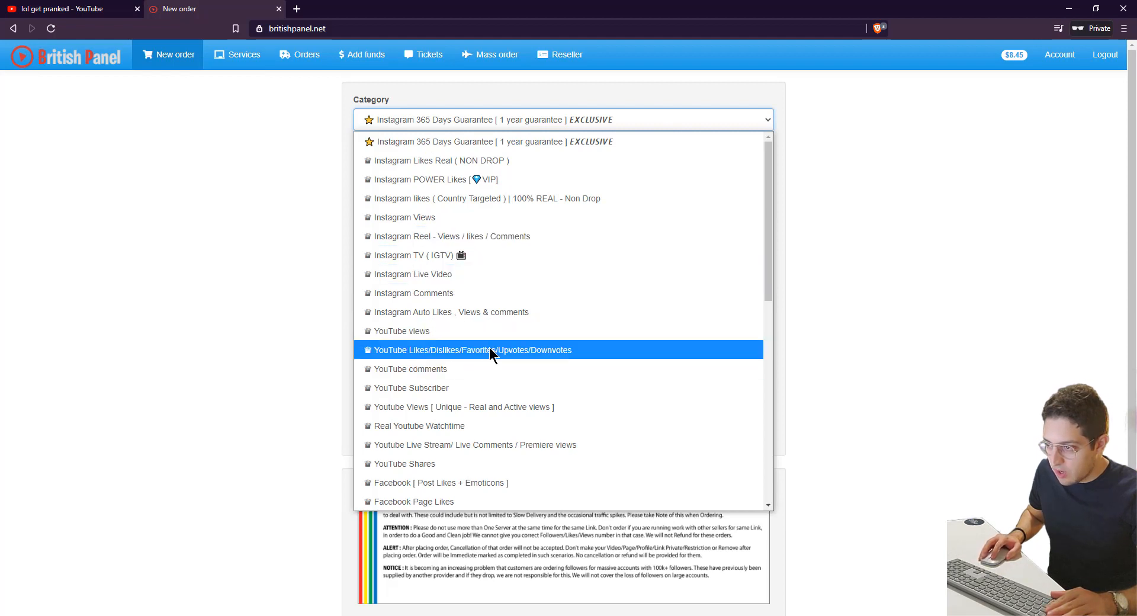
pyautogui.moveTo(467, 359)
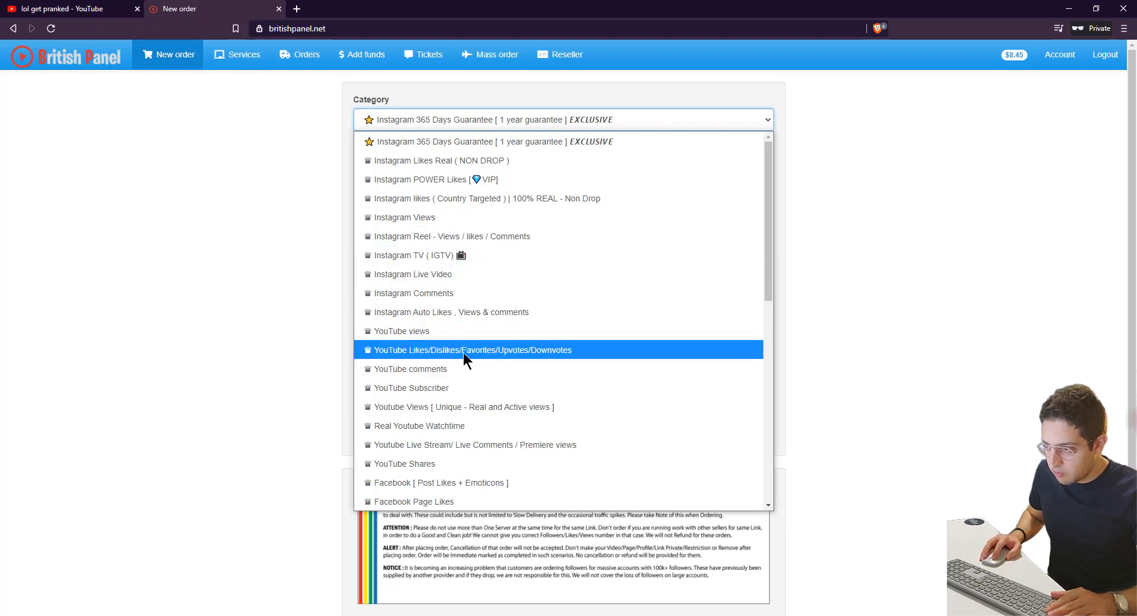
pyautogui.moveTo(587, 358)
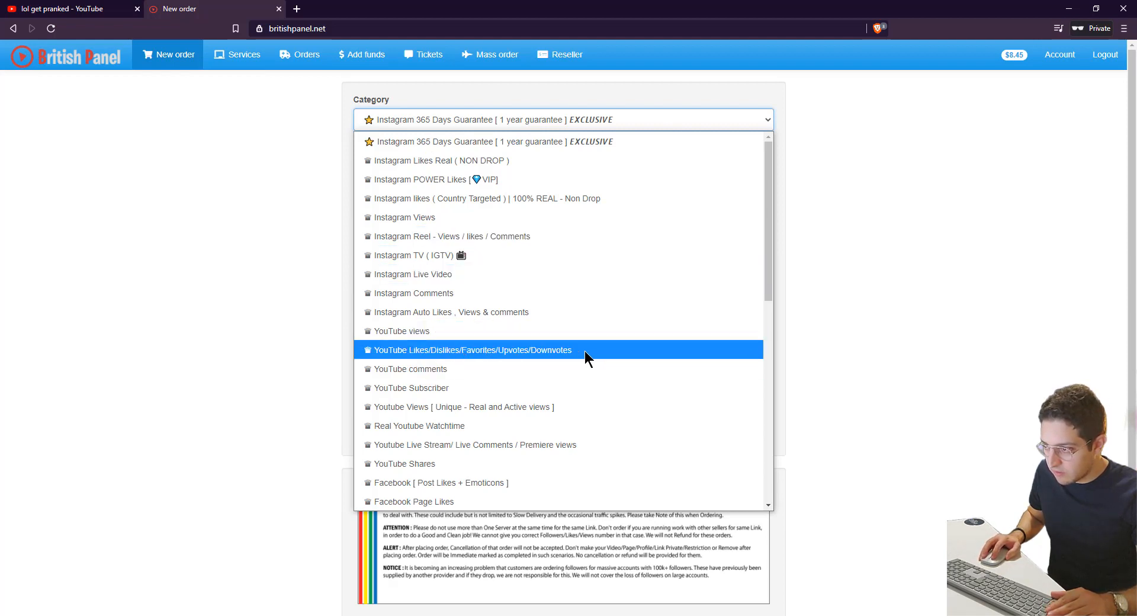
pyautogui.click(473, 349)
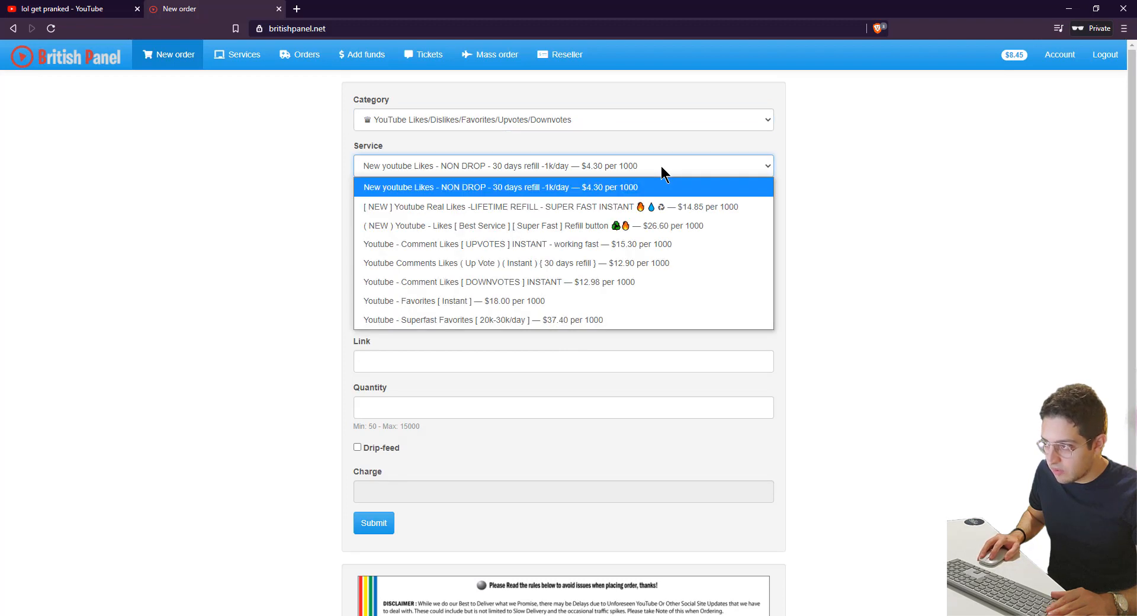
pyautogui.moveTo(822, 180)
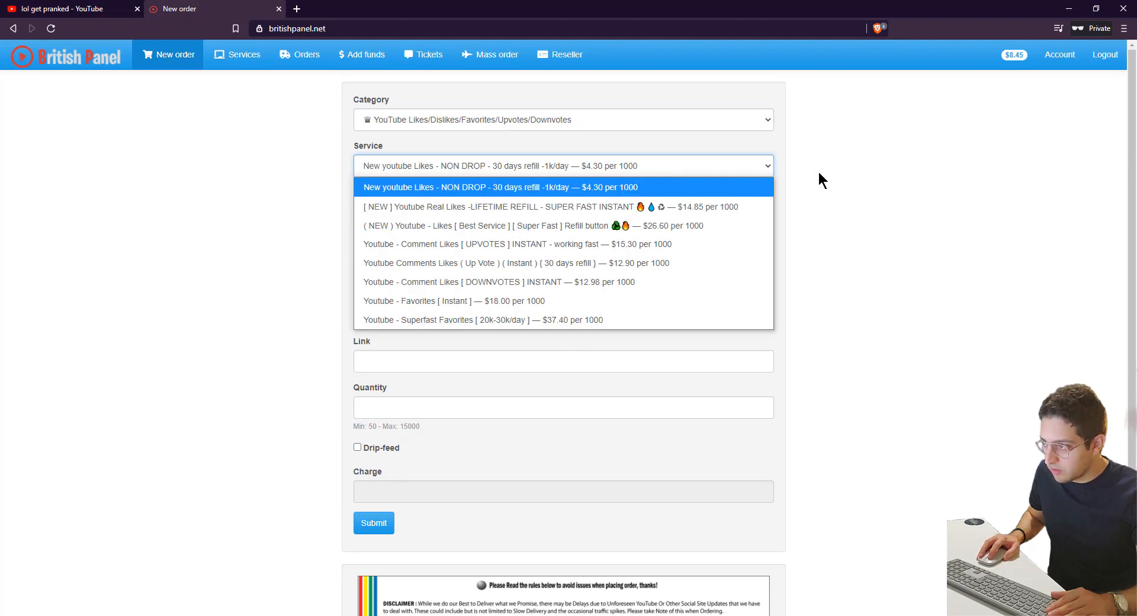
pyautogui.click(561, 186)
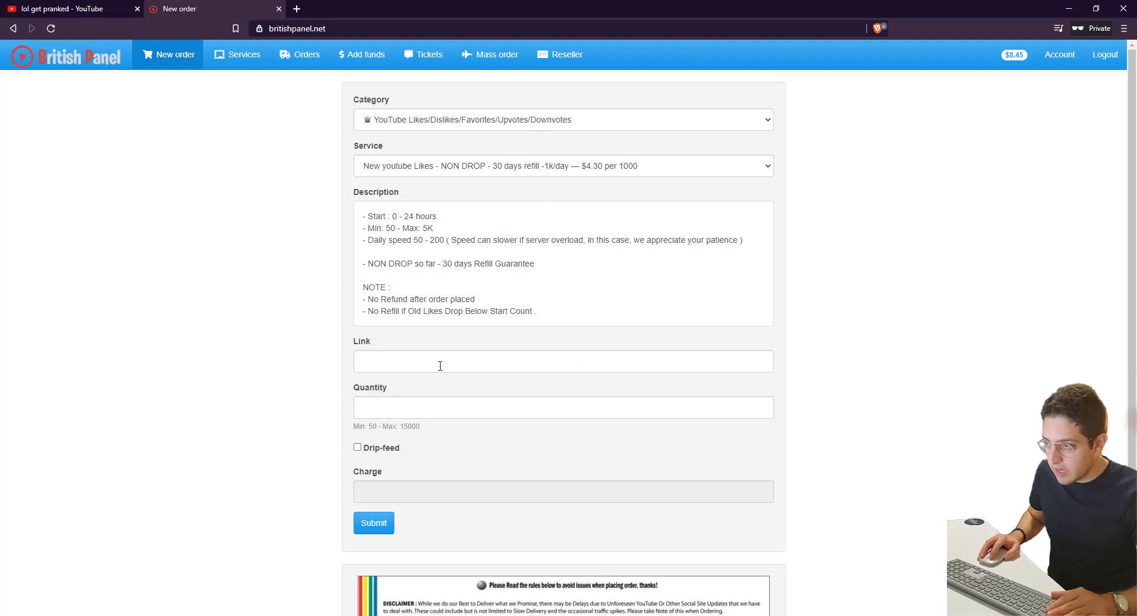
# - Enter the video link and quantity 50 and submit, receiving order 626 at $0.215 with $8.235 left
pyautogui.write('https://www.youtube.com/watch?v=j_YS9byg_NE')
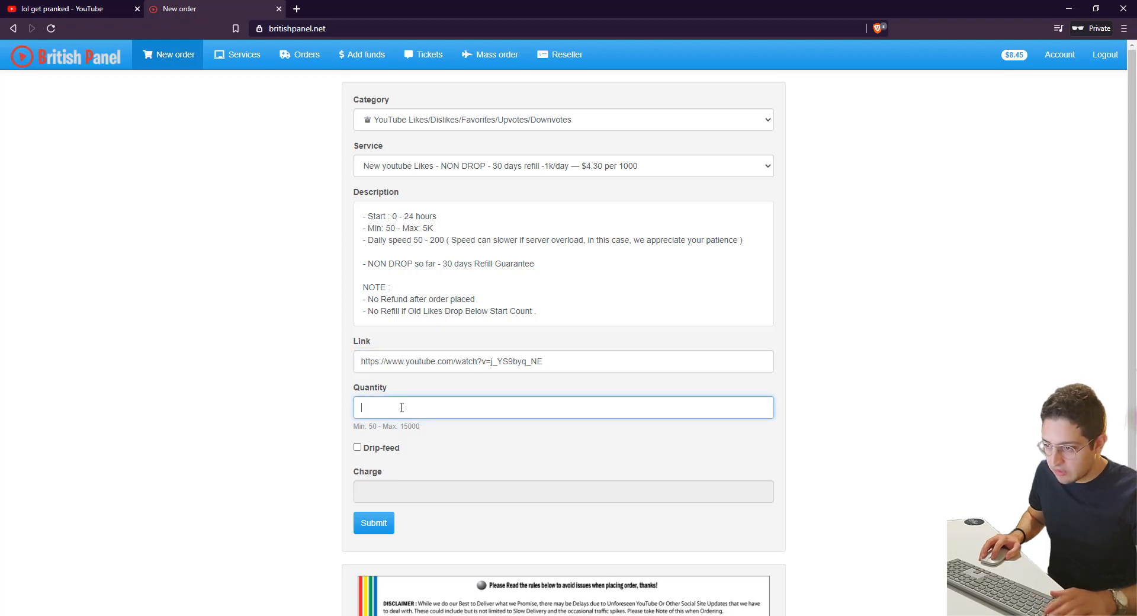
pyautogui.write('50')
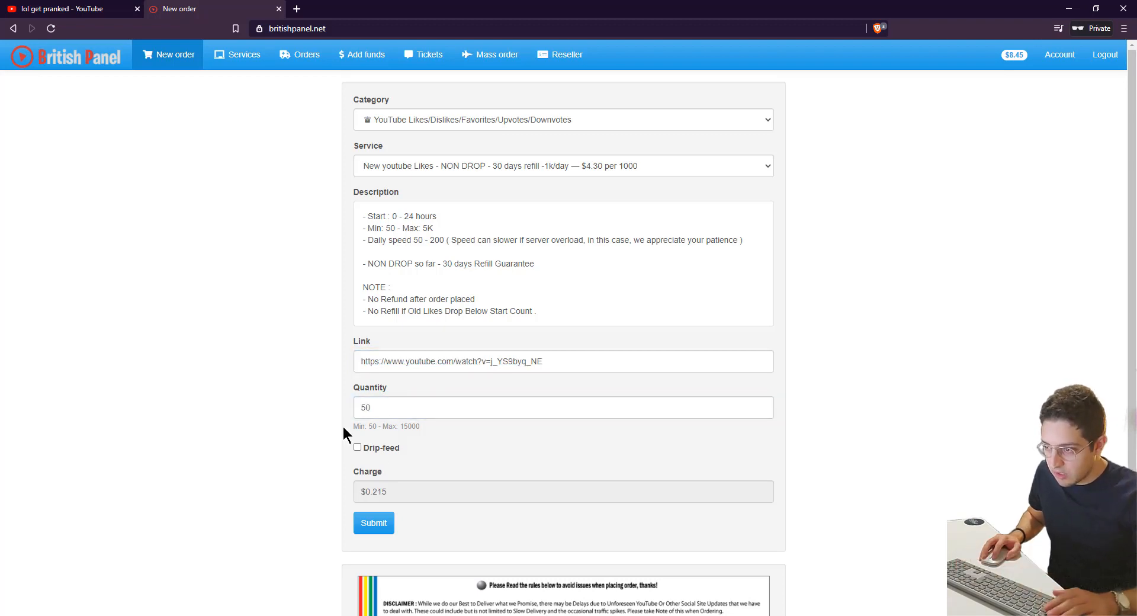
pyautogui.moveTo(354, 499)
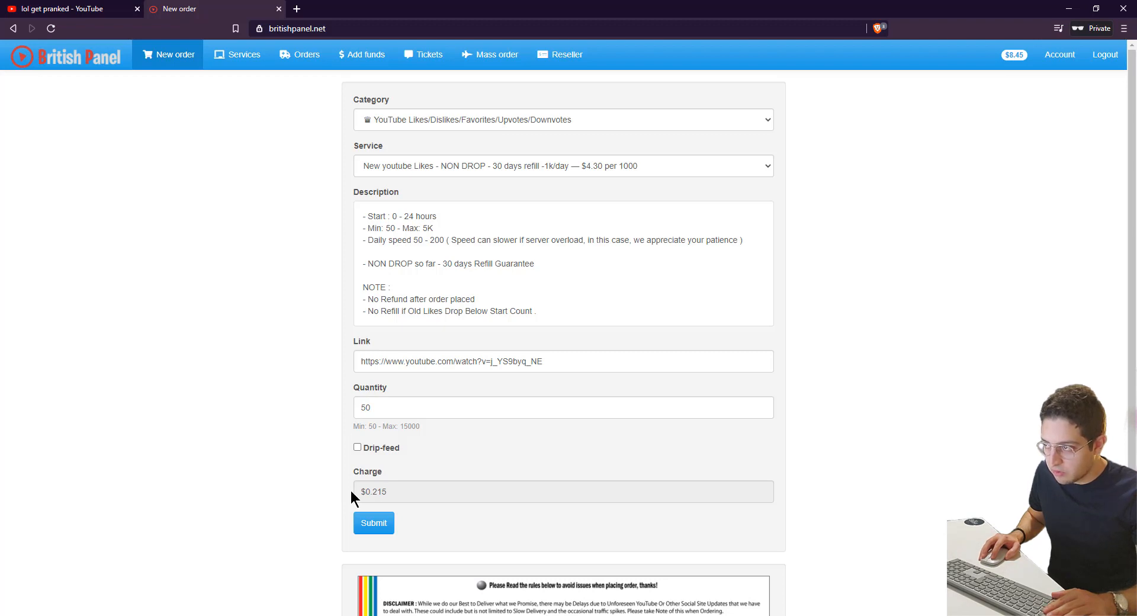
pyautogui.moveTo(373, 522)
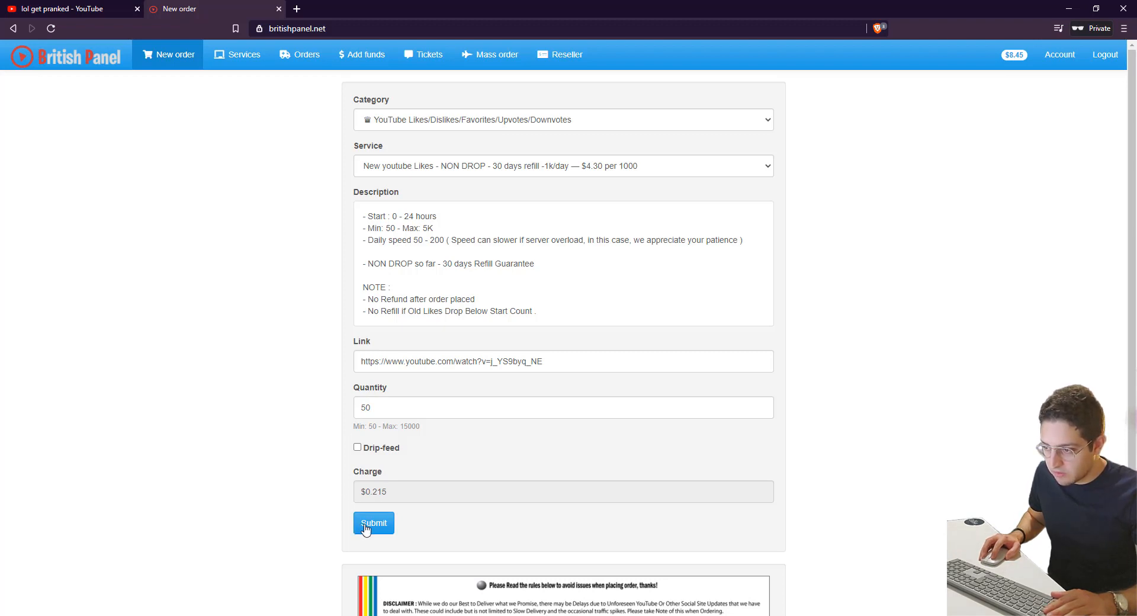
pyautogui.click(373, 524)
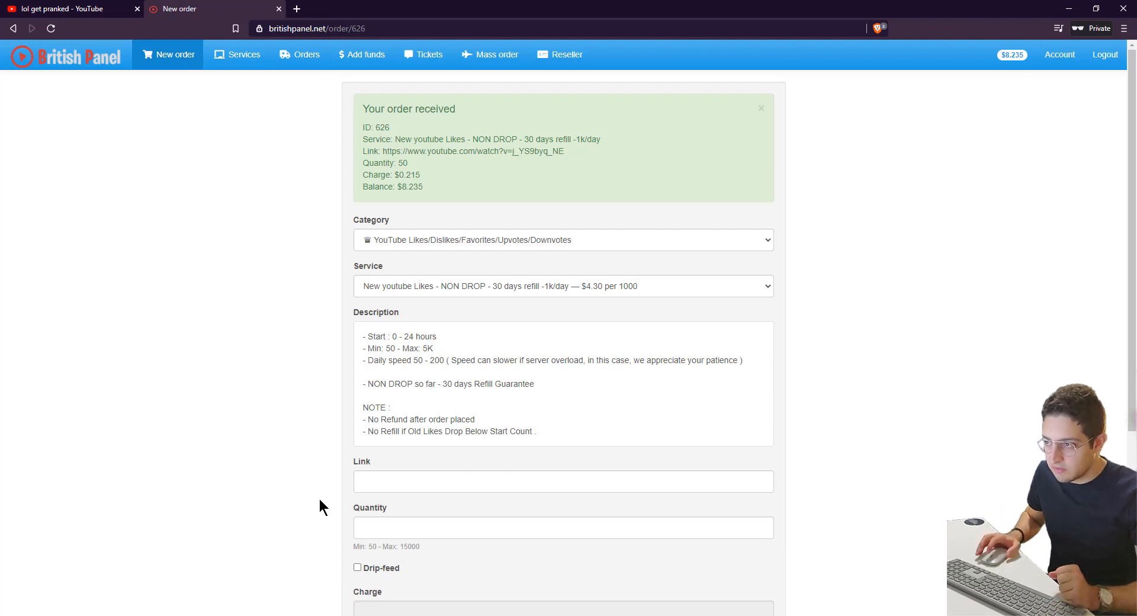
# - View the orders list showing likes order 626 Processing and views order 625 Pending
pyautogui.click(299, 53)
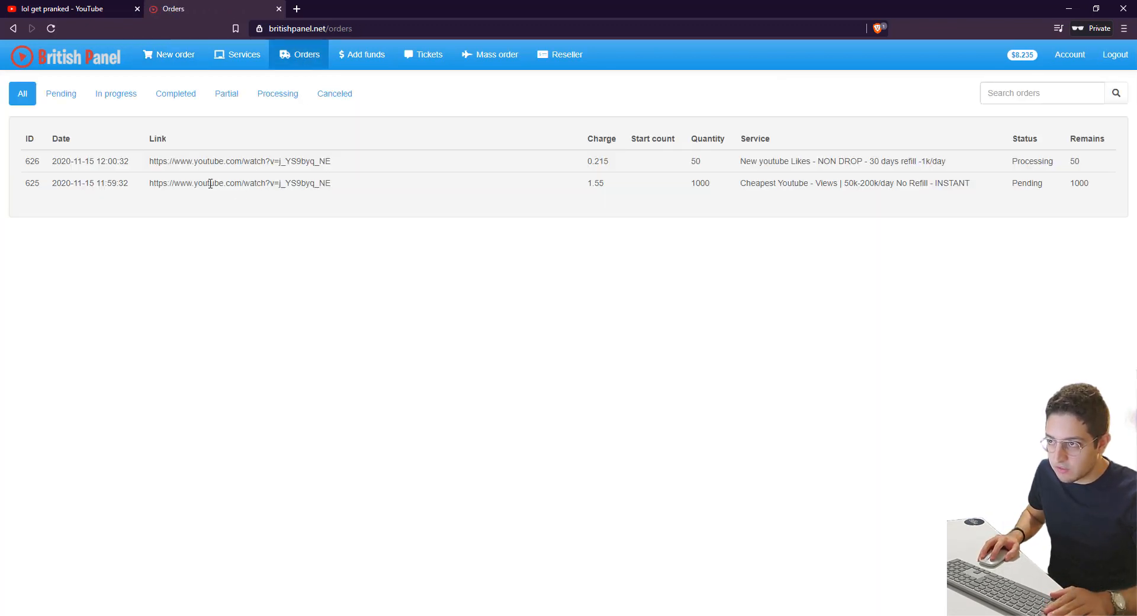
pyautogui.moveTo(203, 257)
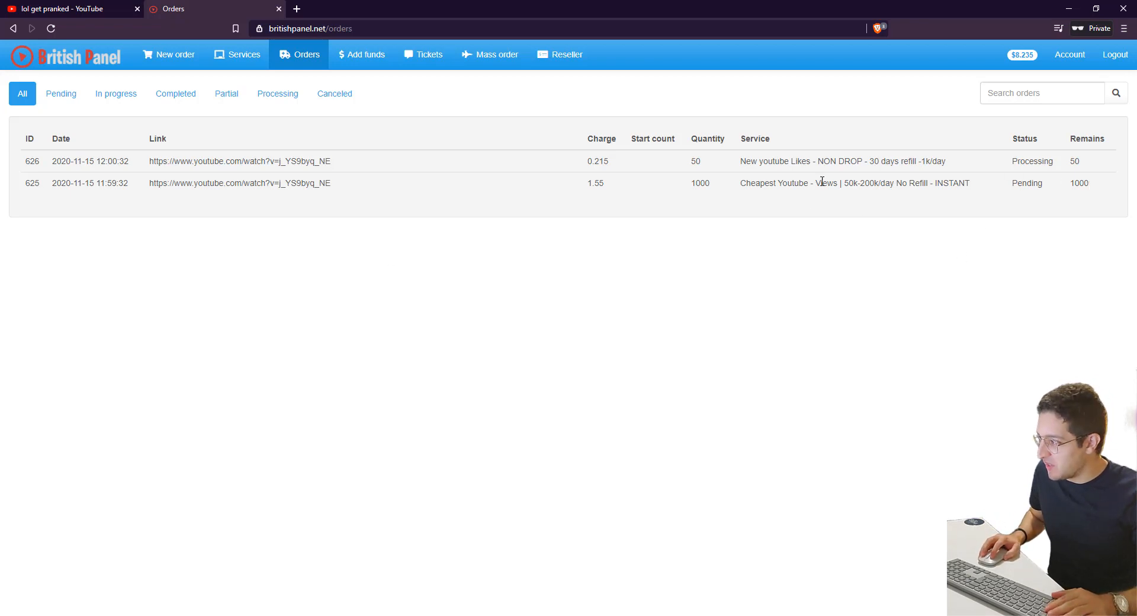
pyautogui.doubleClick(1074, 160)
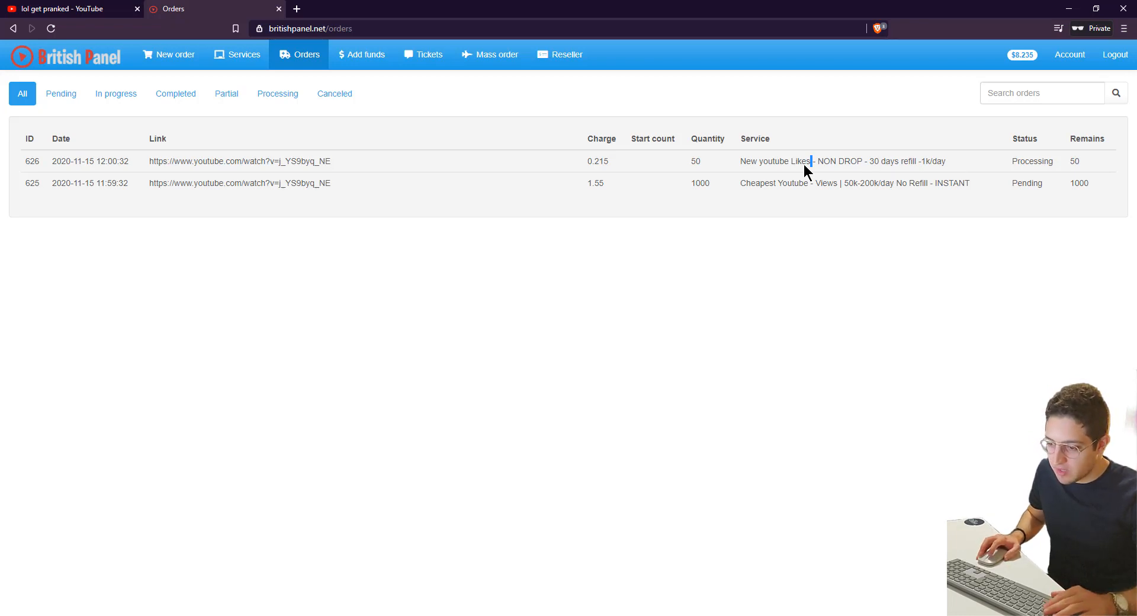
pyautogui.moveTo(223, 201)
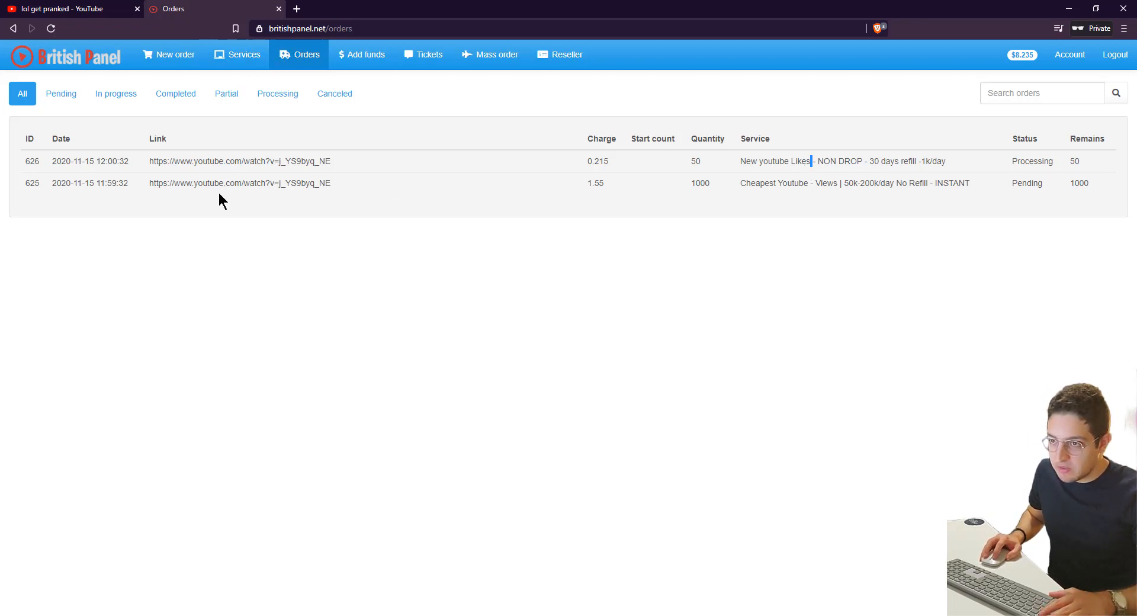
pyautogui.moveTo(228, 202)
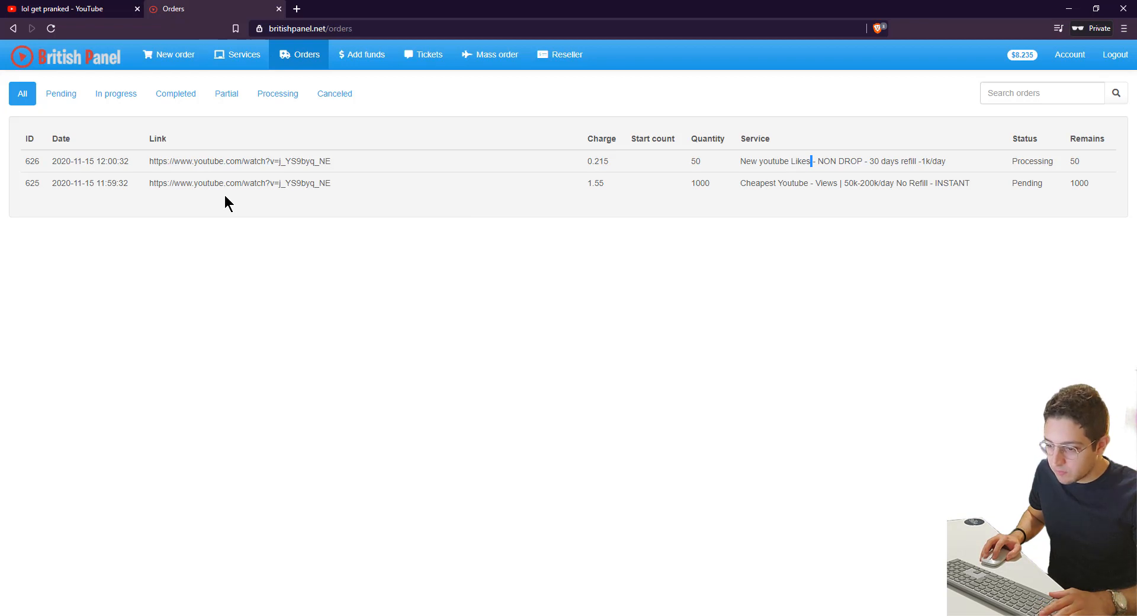
pyautogui.moveTo(240, 208)
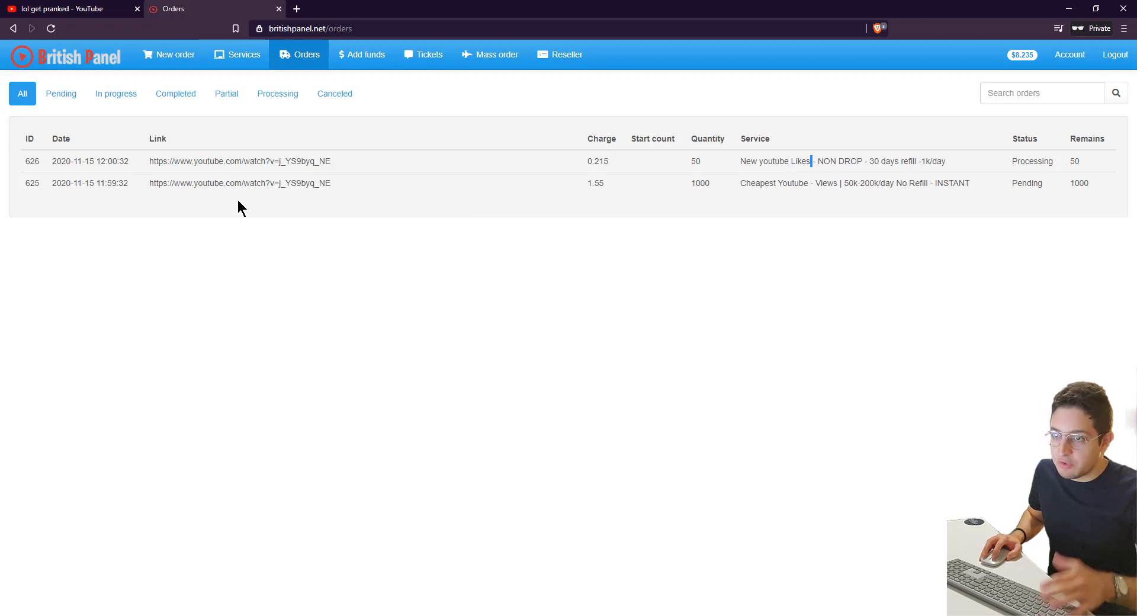
pyautogui.moveTo(312, 203)
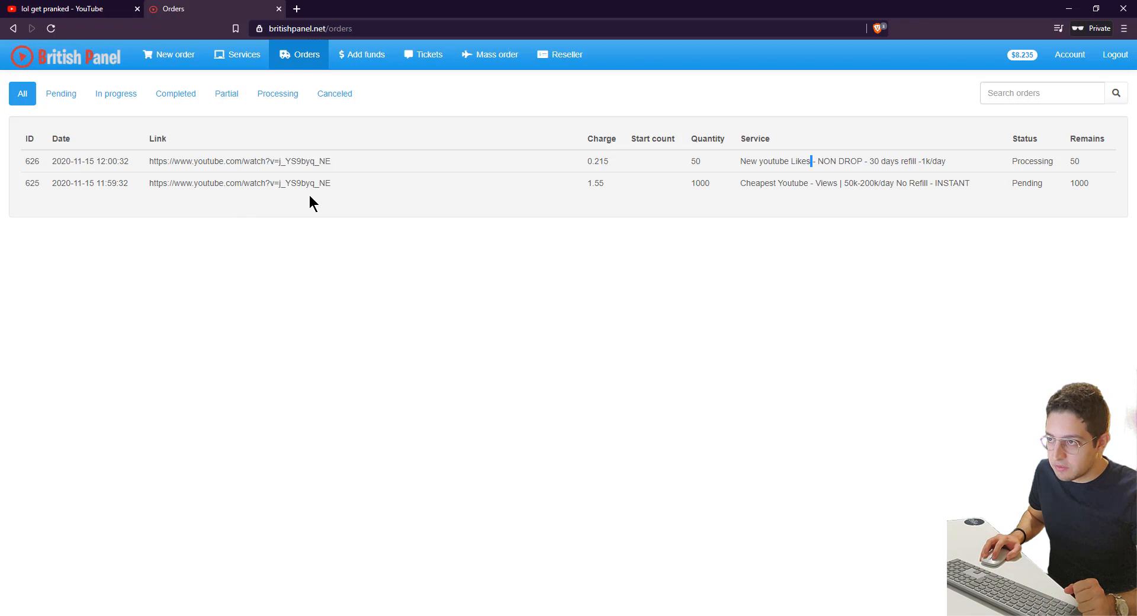
pyautogui.moveTo(362, 53)
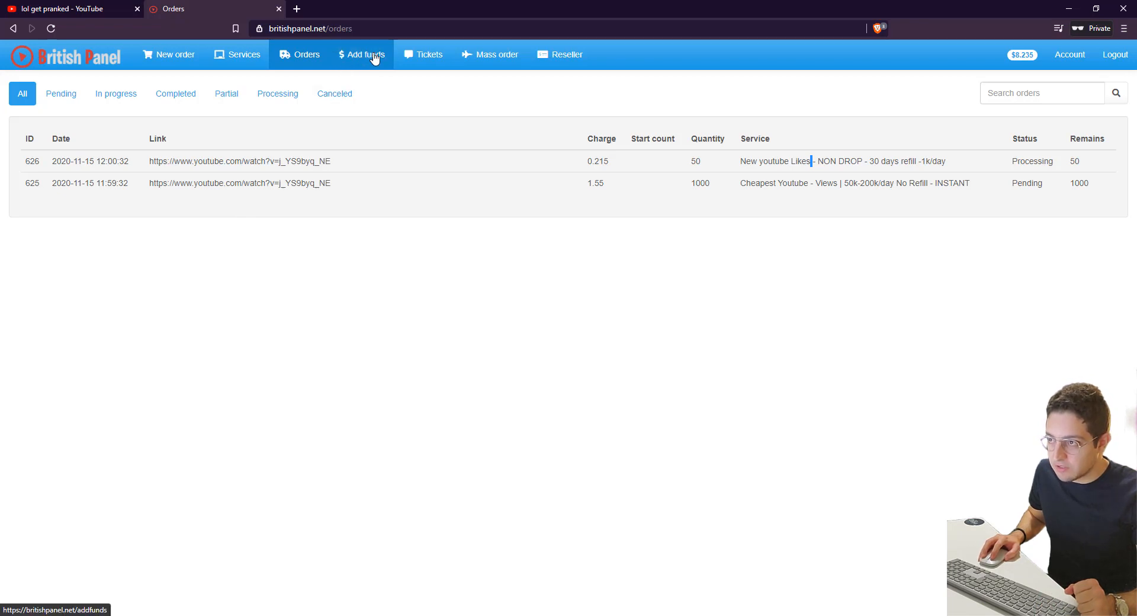
# - View the Add funds page and its card or crypto payment method choices
pyautogui.click(360, 53)
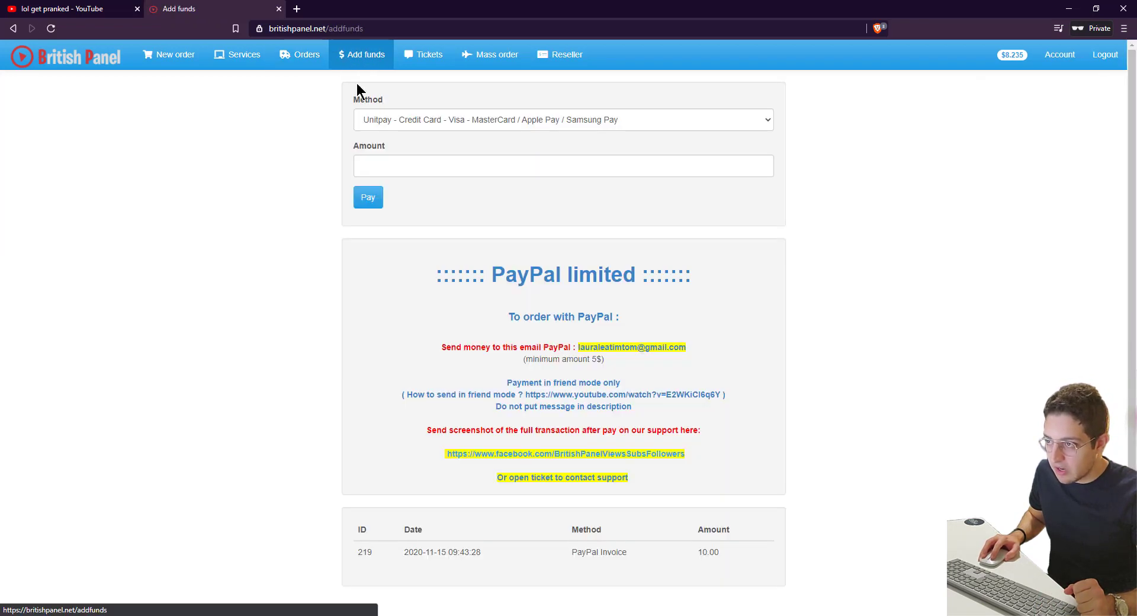
pyautogui.moveTo(690, 141)
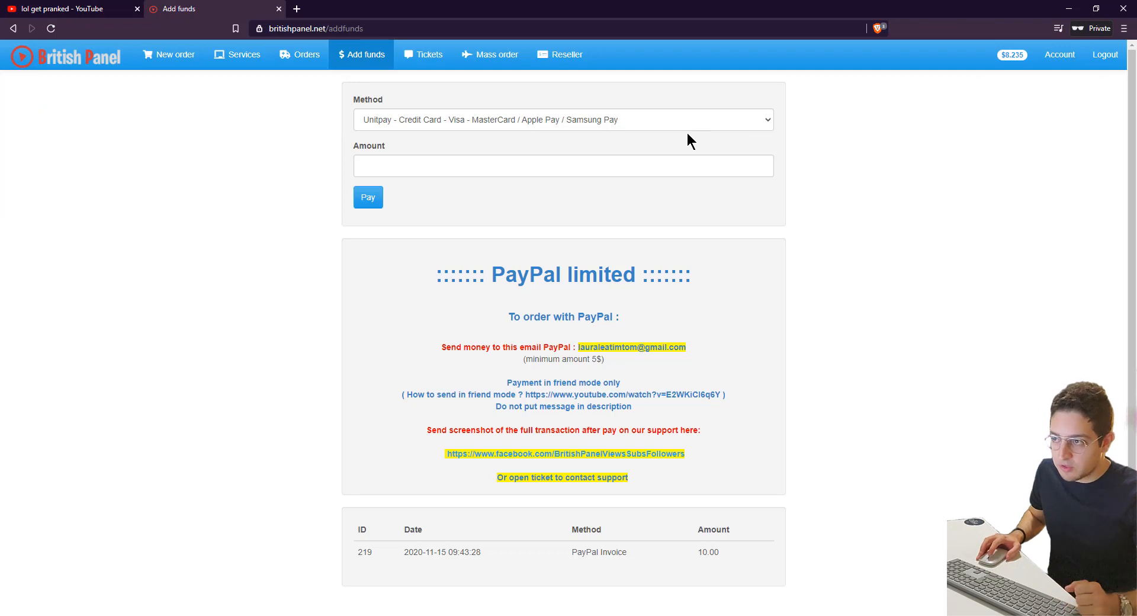
pyautogui.moveTo(699, 127)
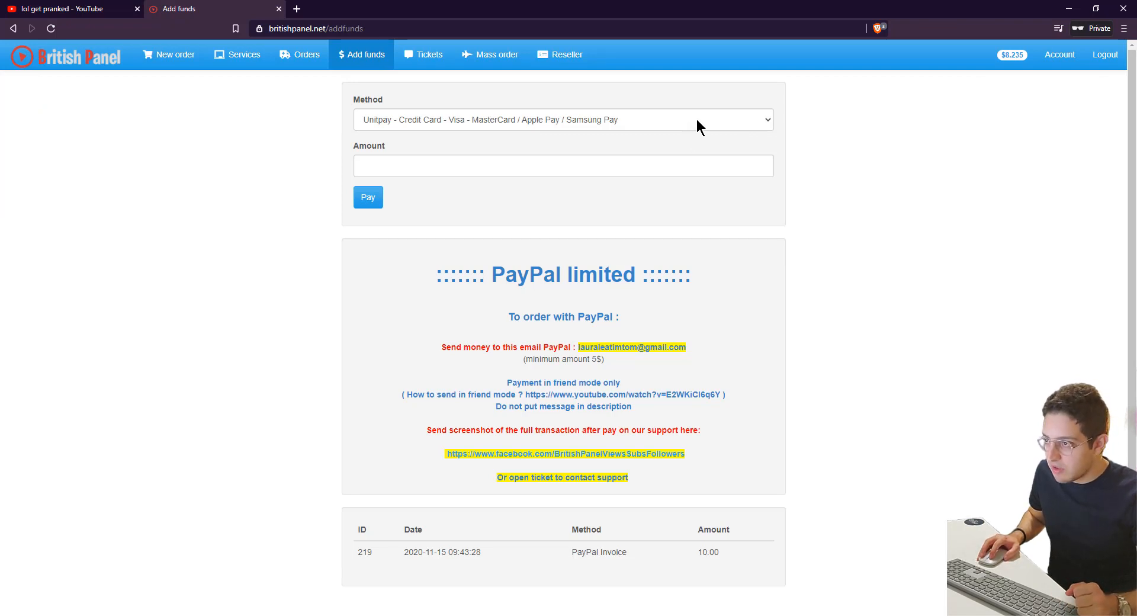
pyautogui.click(562, 120)
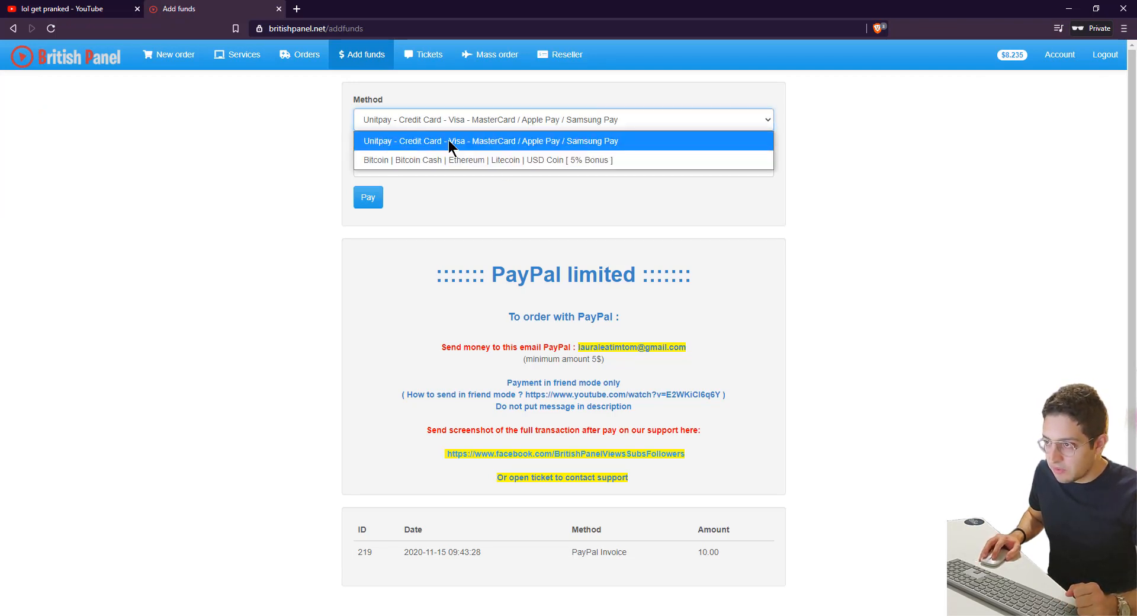
pyautogui.moveTo(586, 150)
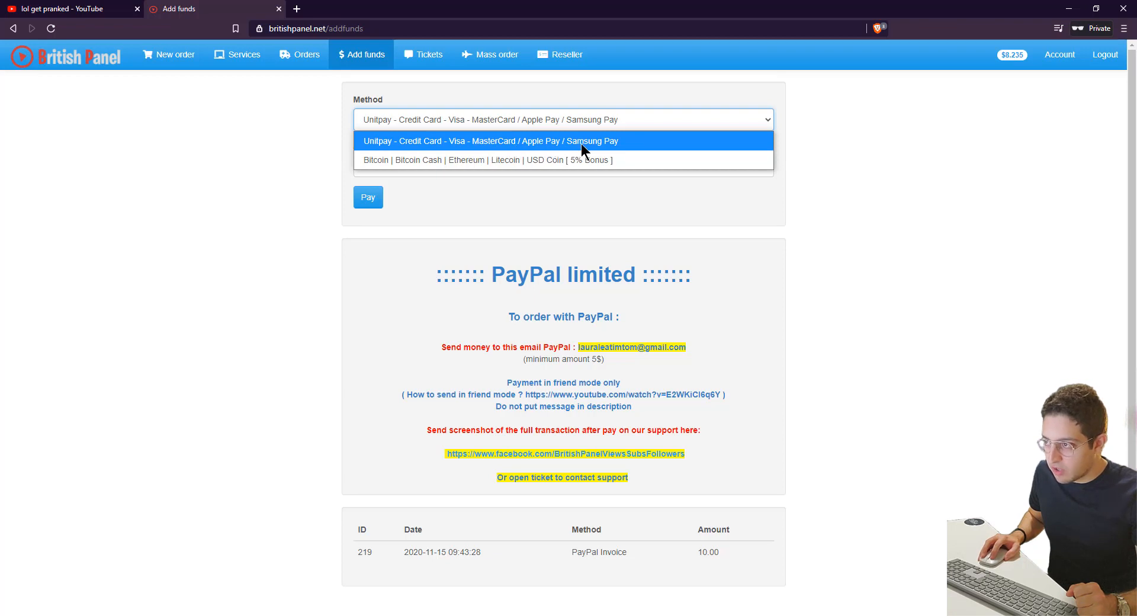
pyautogui.moveTo(472, 160)
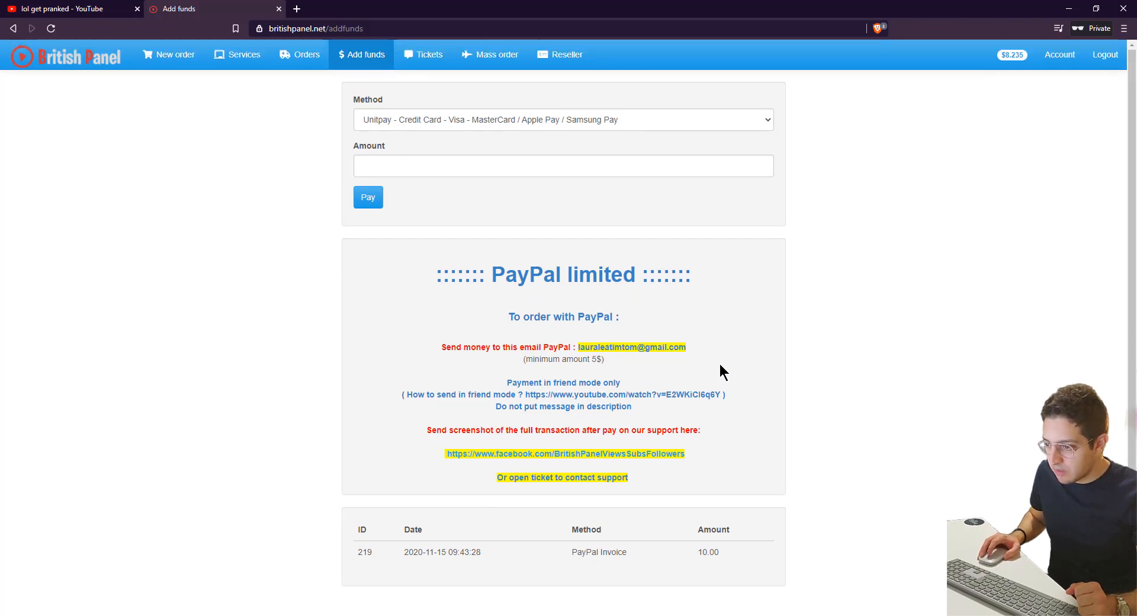
pyautogui.moveTo(719, 554)
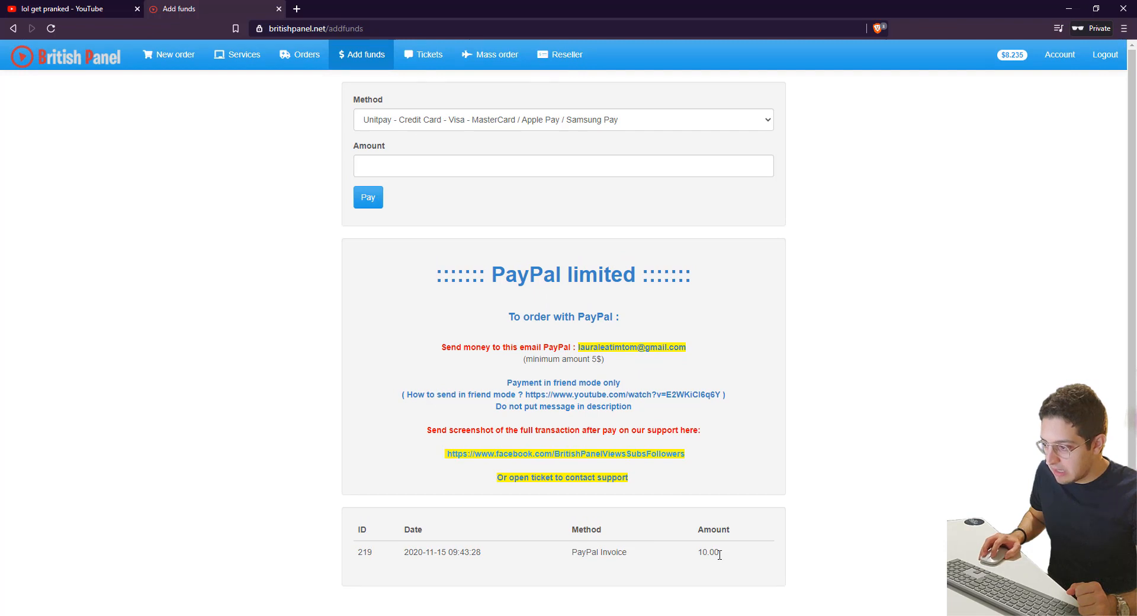
pyautogui.moveTo(735, 535)
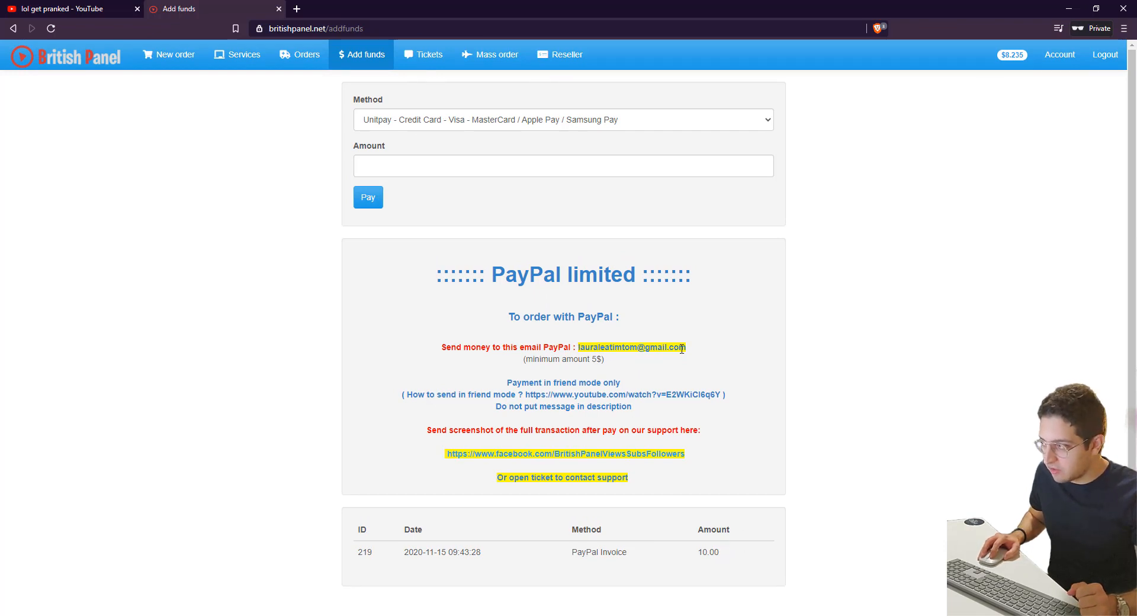
pyautogui.moveTo(690, 342)
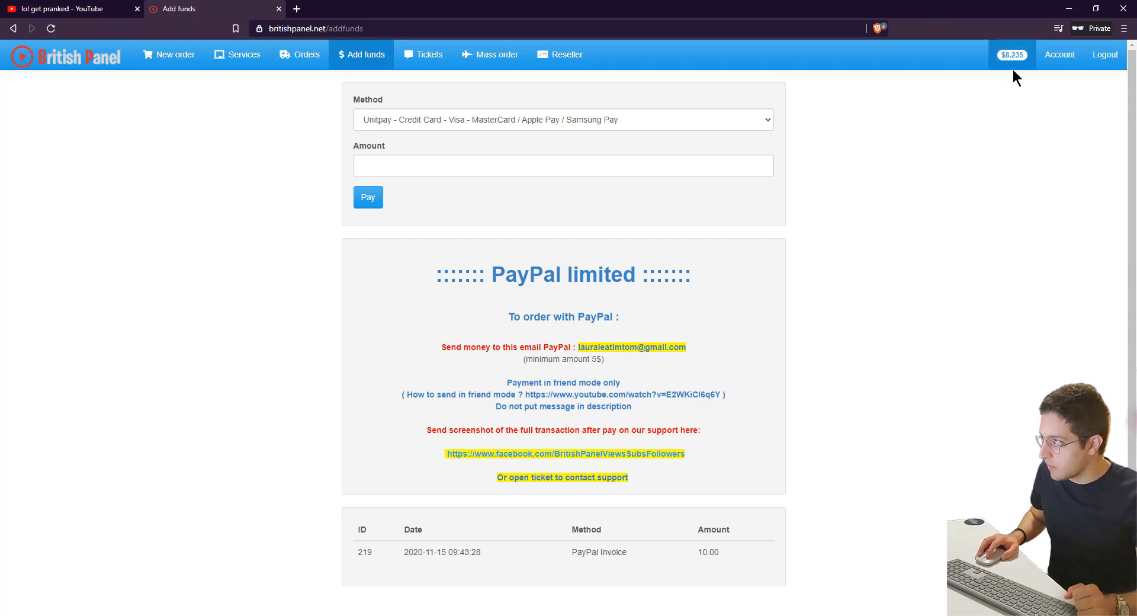
pyautogui.moveTo(1012, 55)
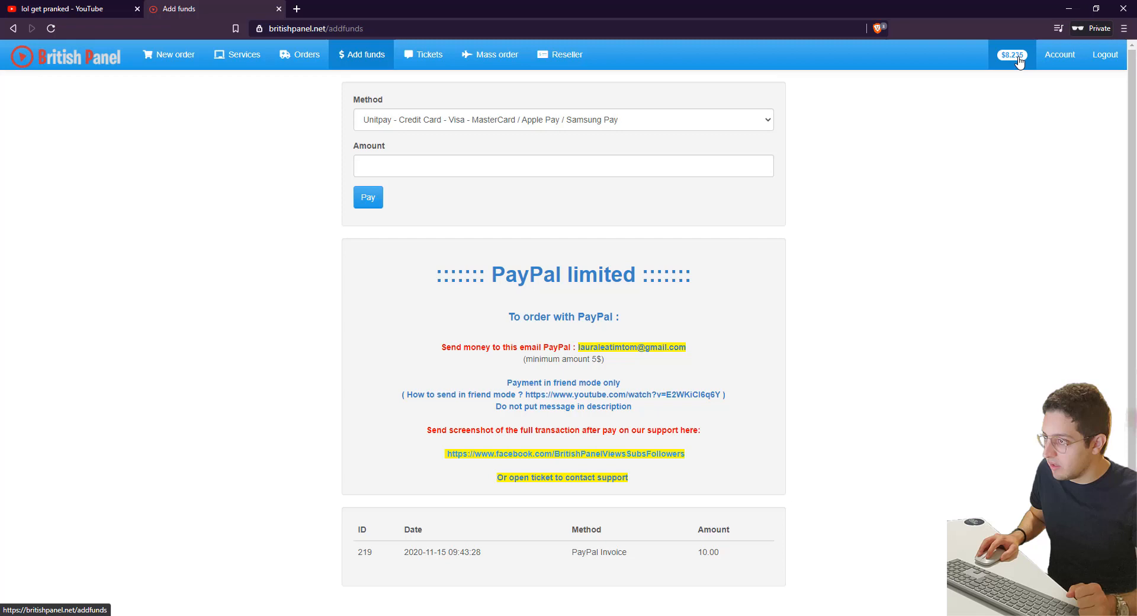
pyautogui.moveTo(994, 66)
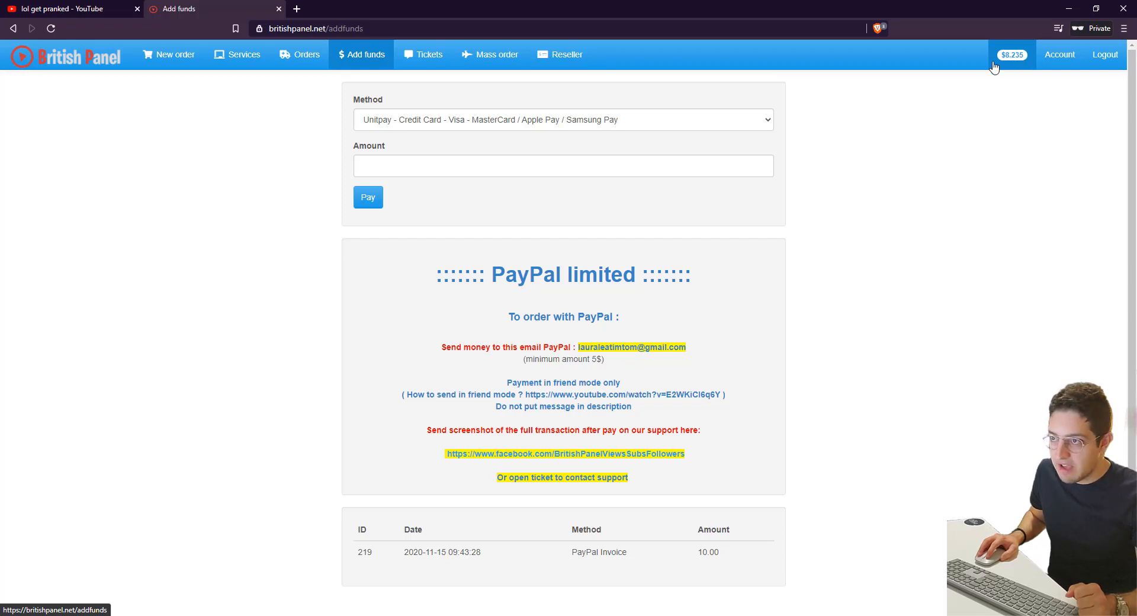
pyautogui.moveTo(865, 340)
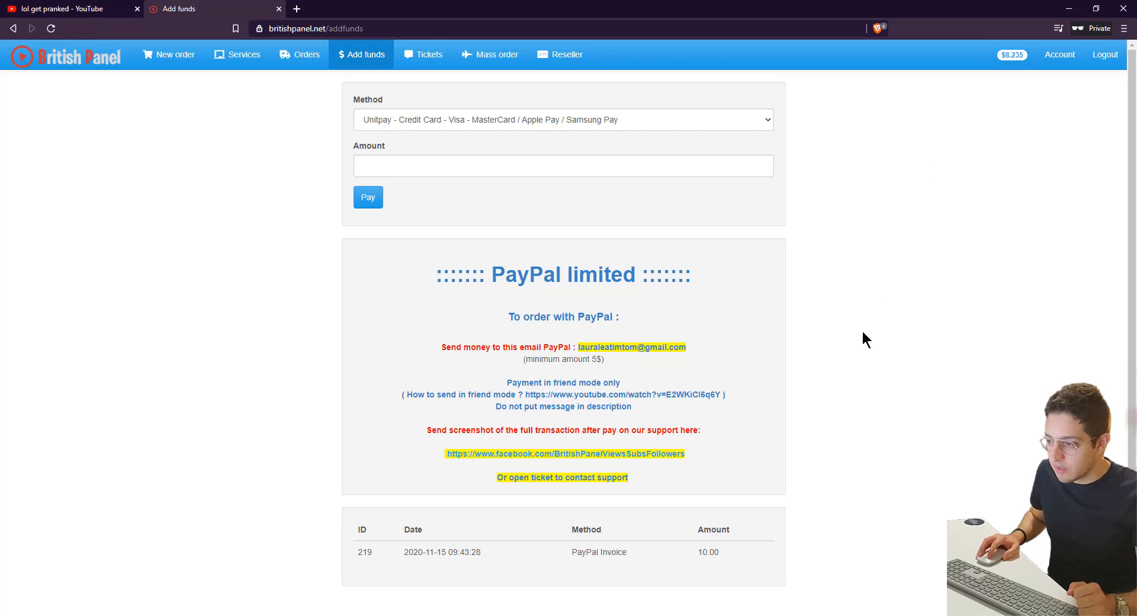
pyautogui.moveTo(862, 350)
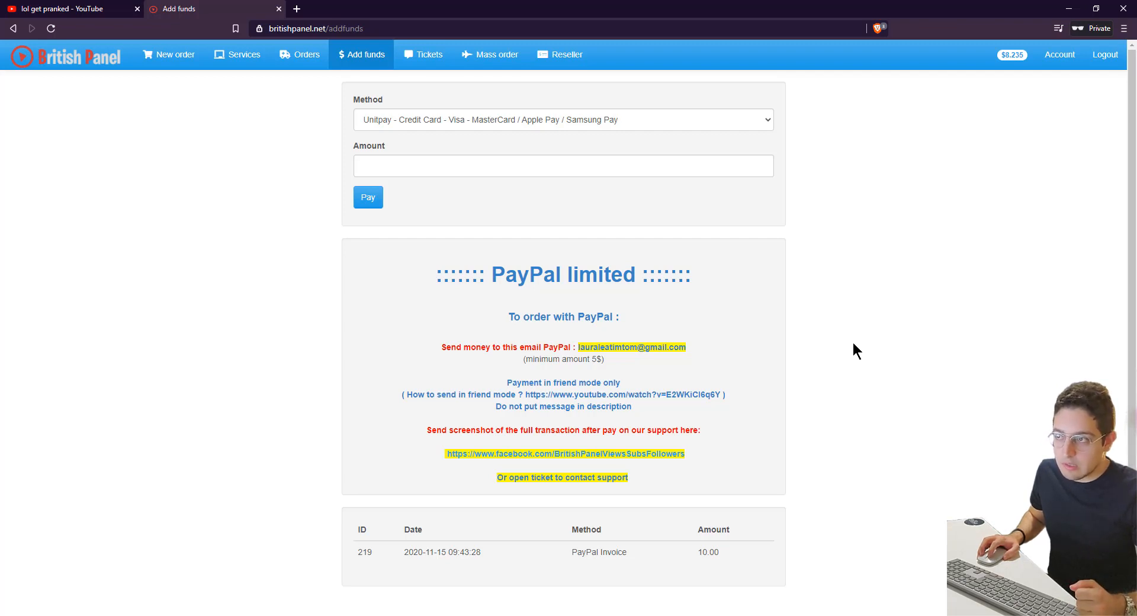
pyautogui.moveTo(70, 24)
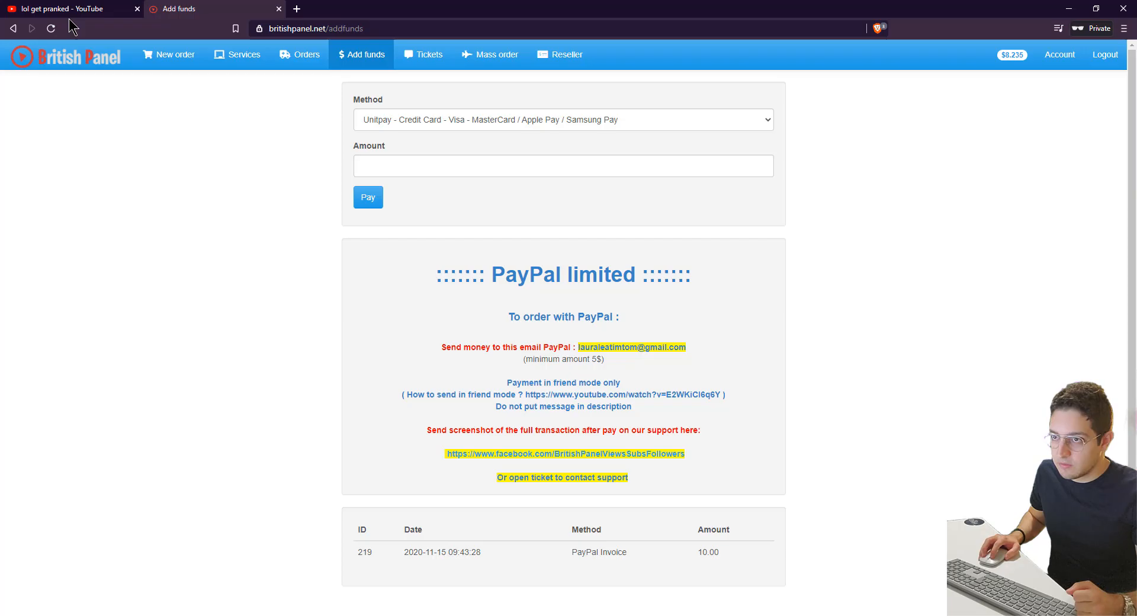
# - Return to New order, then switch to YouTube where the video shows 1,490 views and 75 likes
pyautogui.click(176, 53)
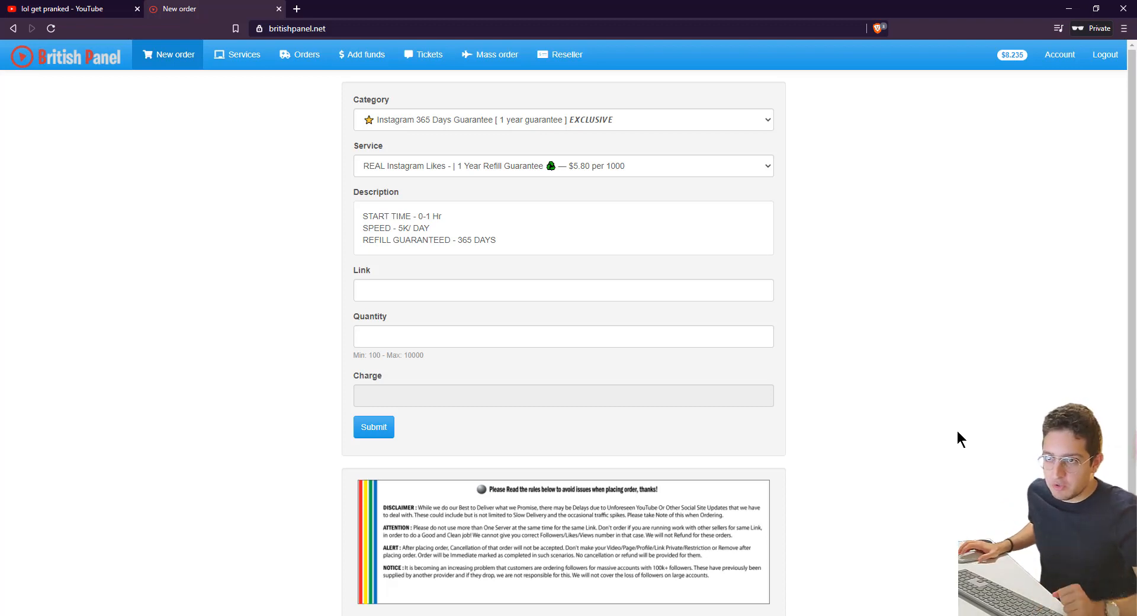
pyautogui.moveTo(246, 297)
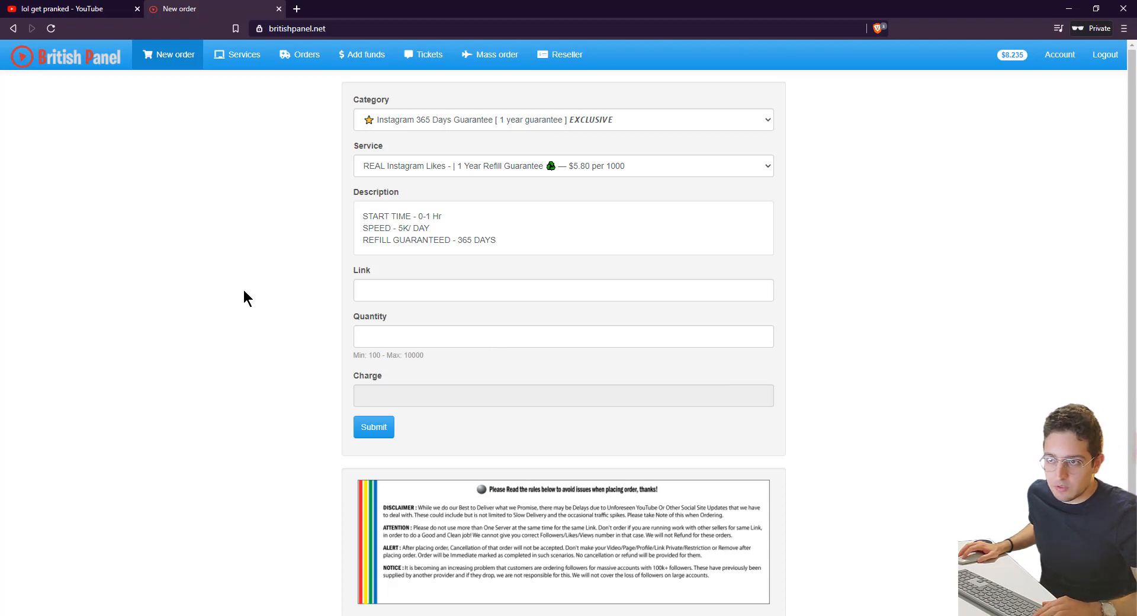
pyautogui.moveTo(95, 38)
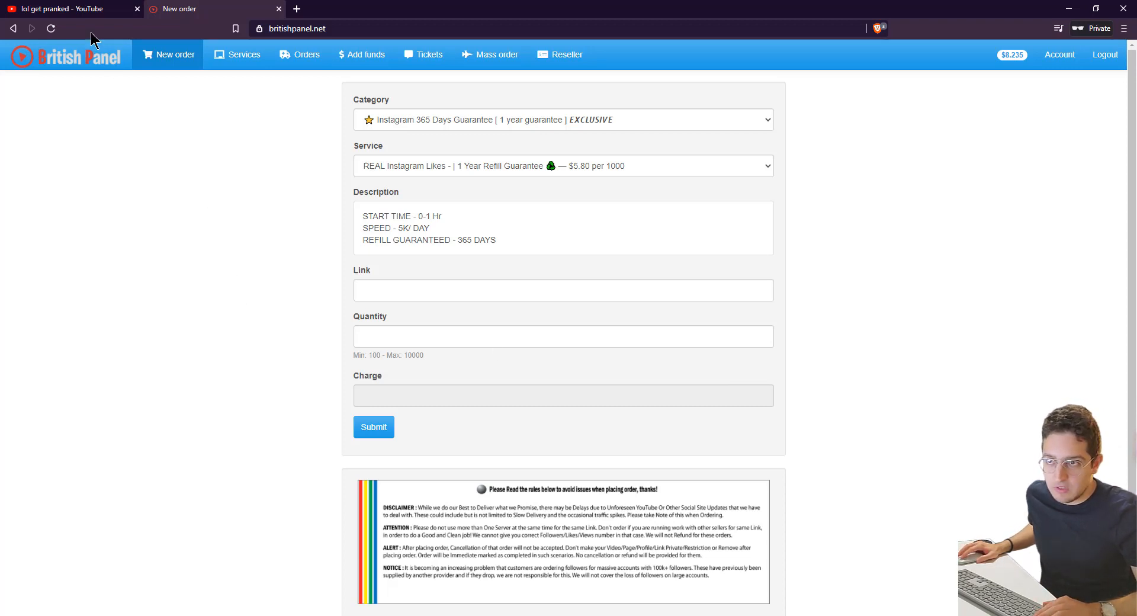
pyautogui.click(65, 8)
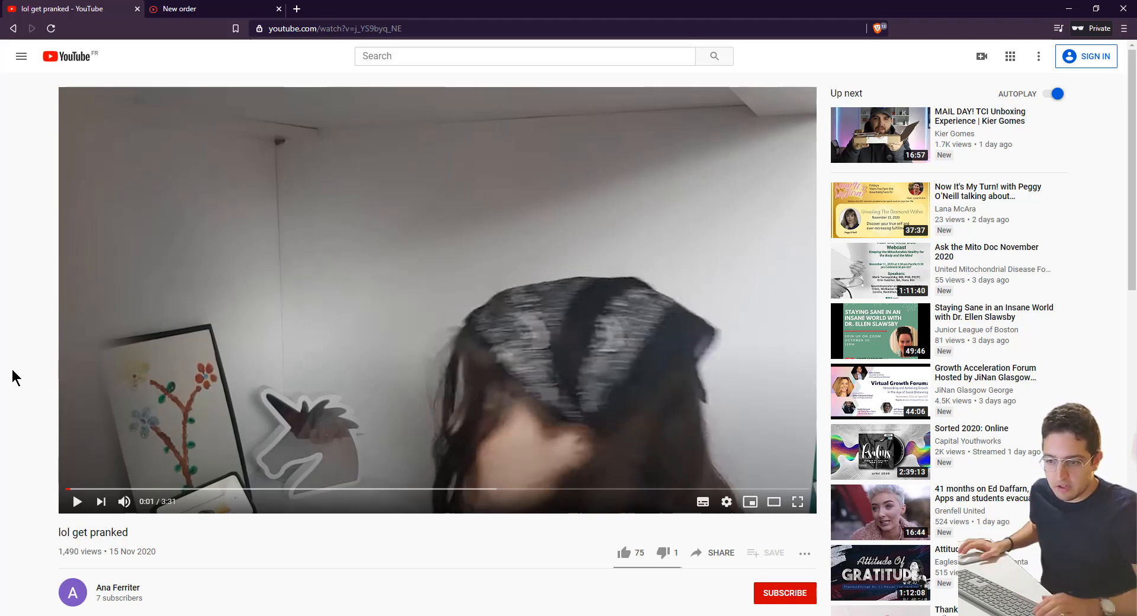
pyautogui.moveTo(60, 559)
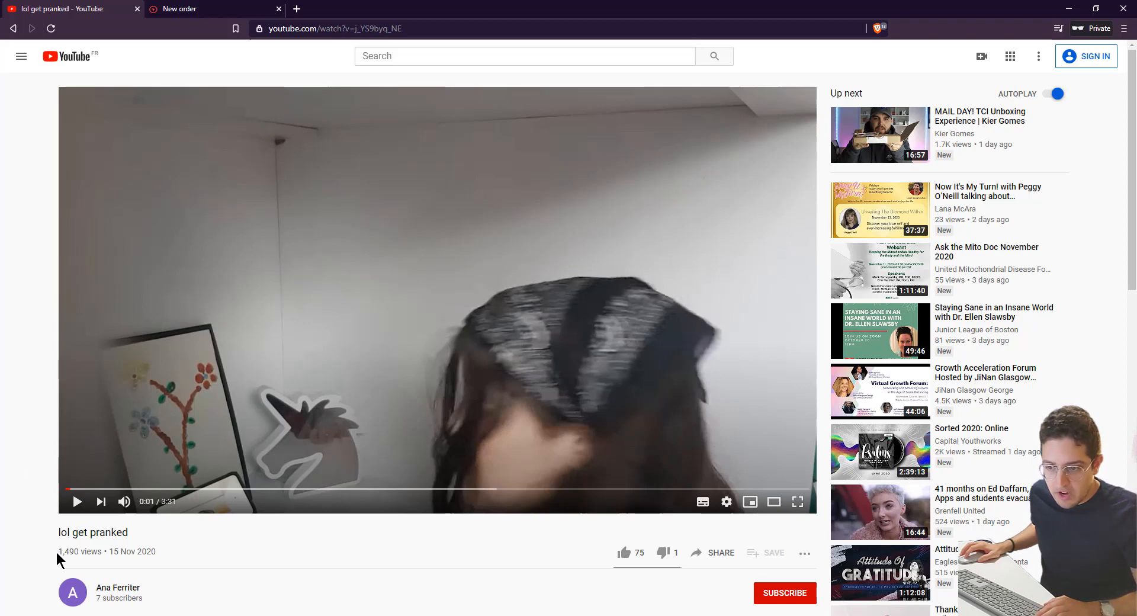
pyautogui.moveTo(89, 555)
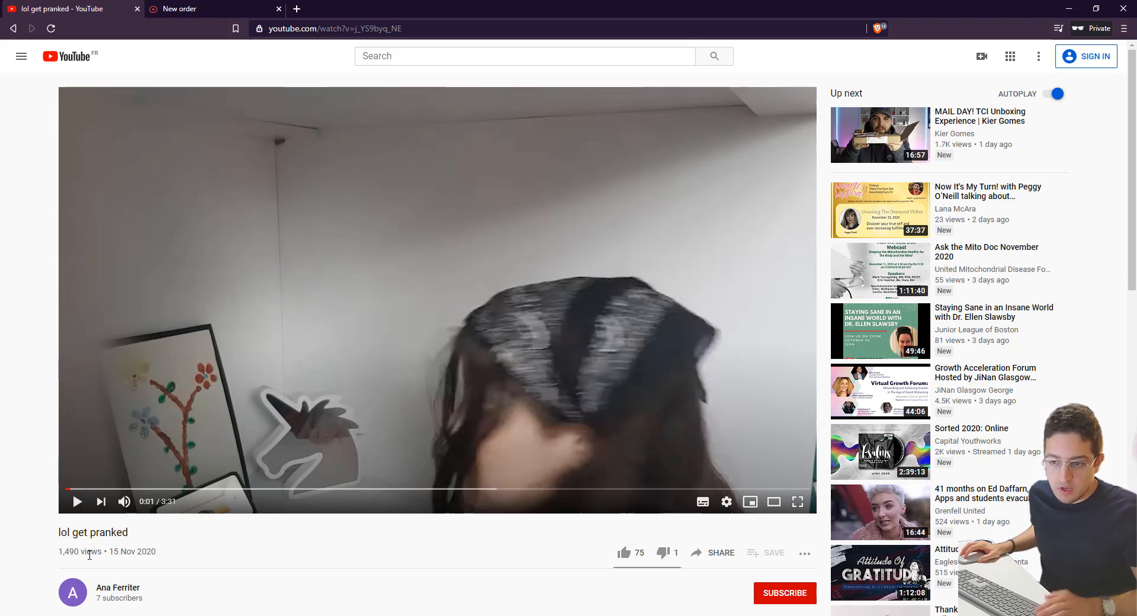
pyautogui.moveTo(32, 539)
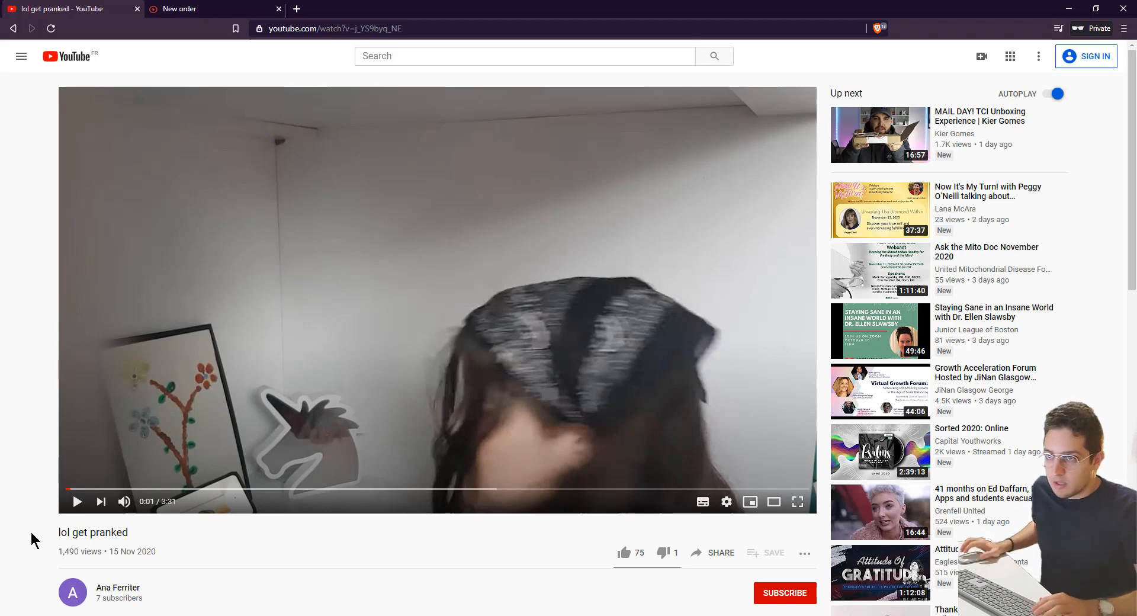
# - Check the orders list: likes order 626 Completed, views order 625 In progress with 63 remaining
pyautogui.click(211, 8)
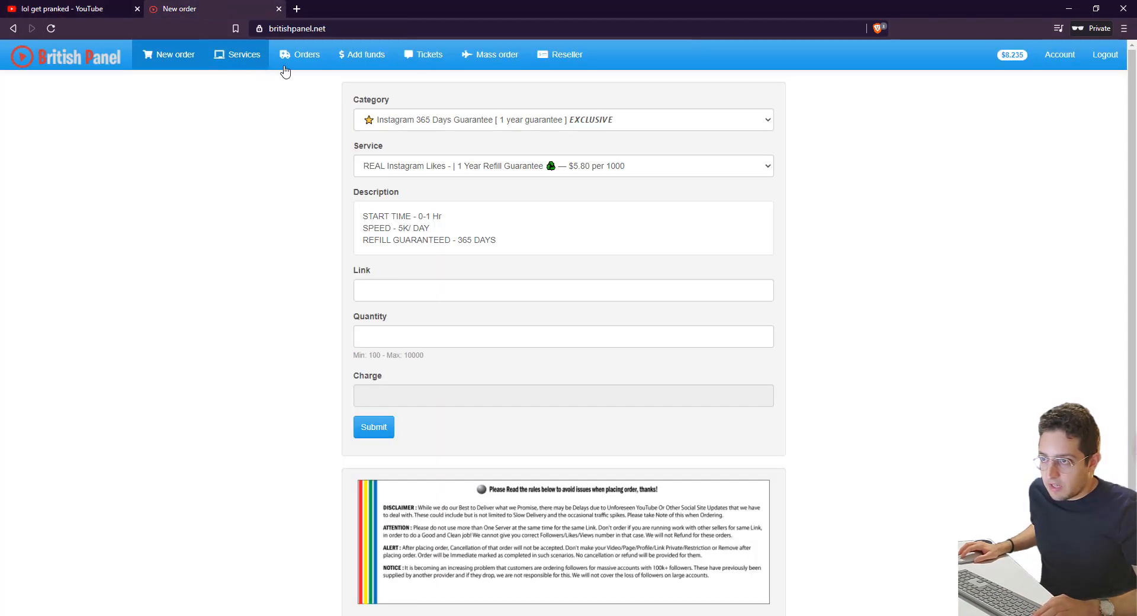
pyautogui.click(299, 53)
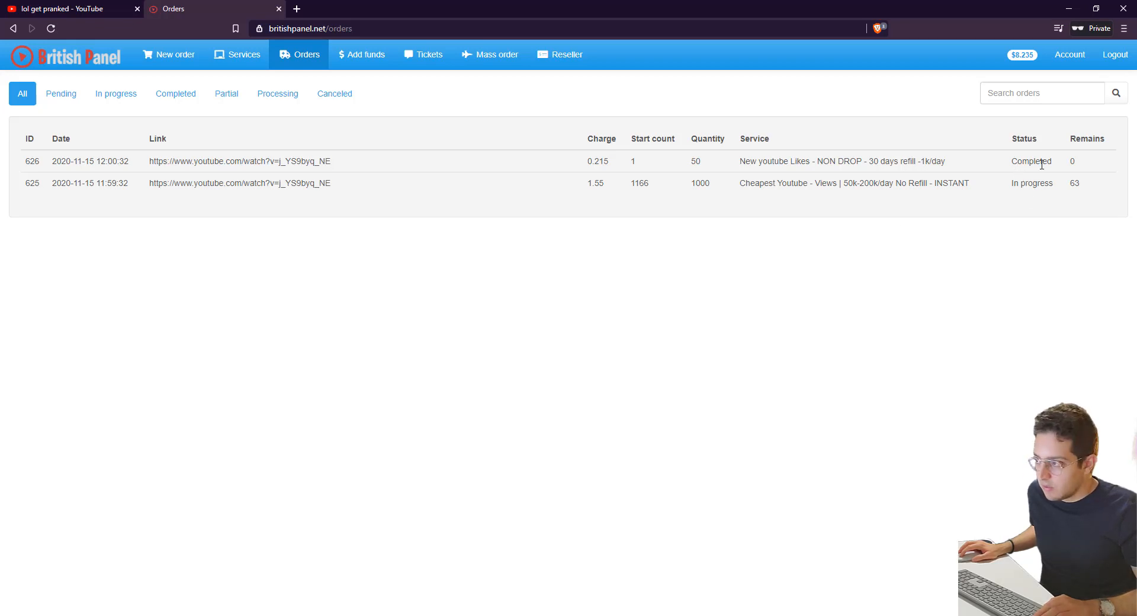
pyautogui.moveTo(906, 211)
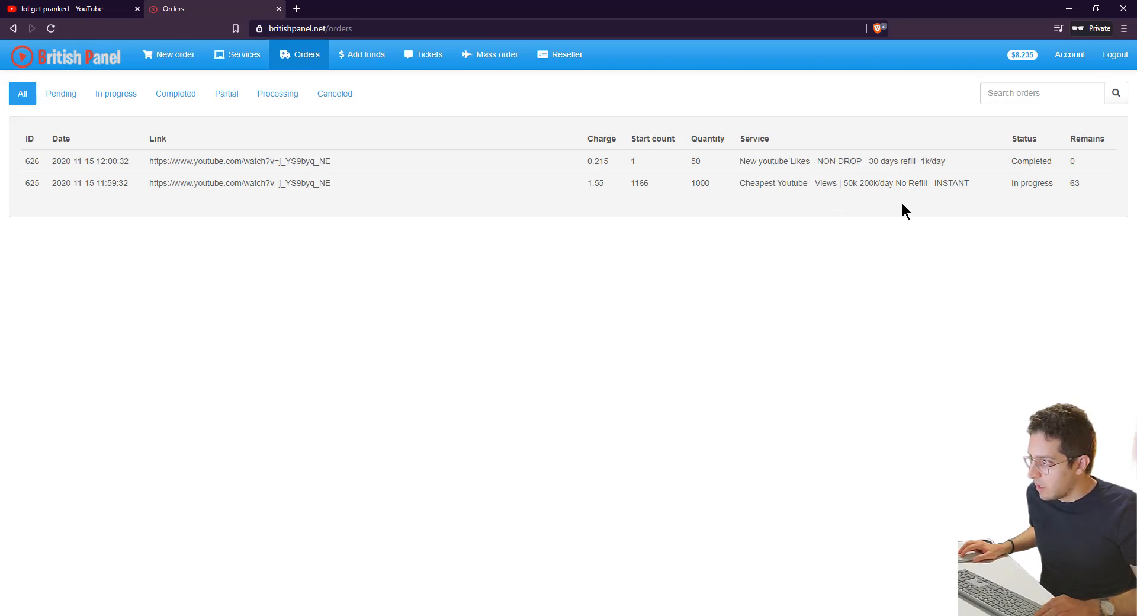
pyautogui.moveTo(1041, 205)
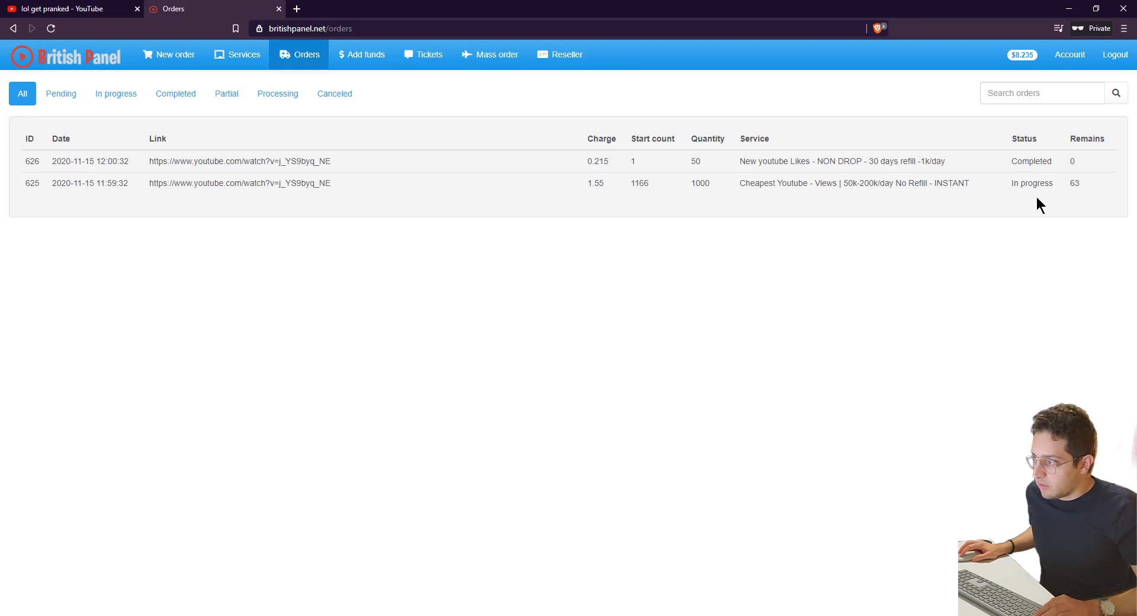
pyautogui.moveTo(823, 203)
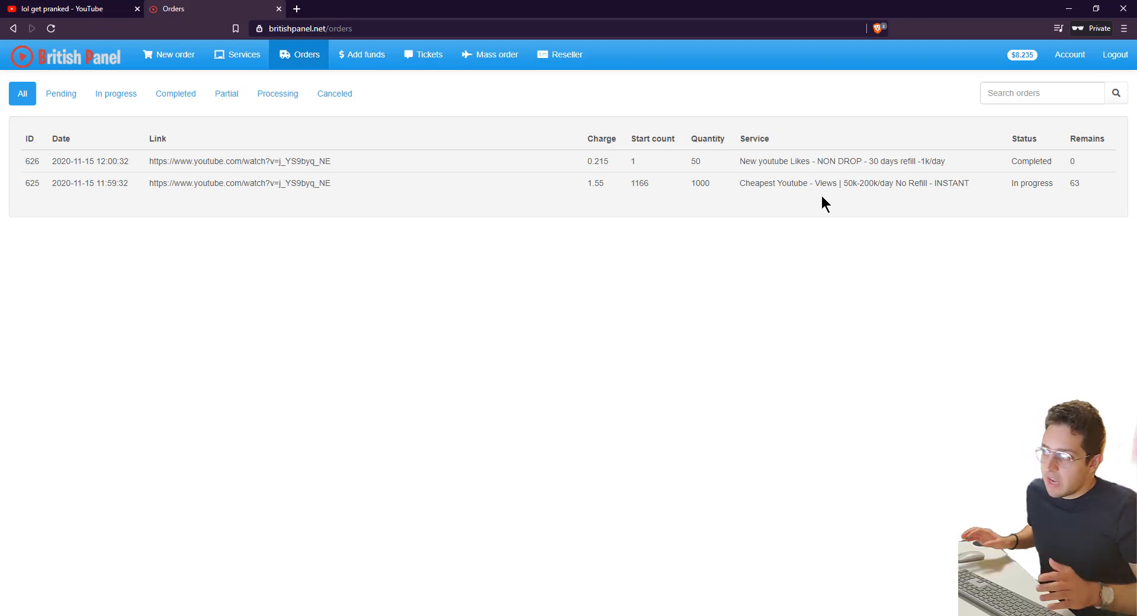